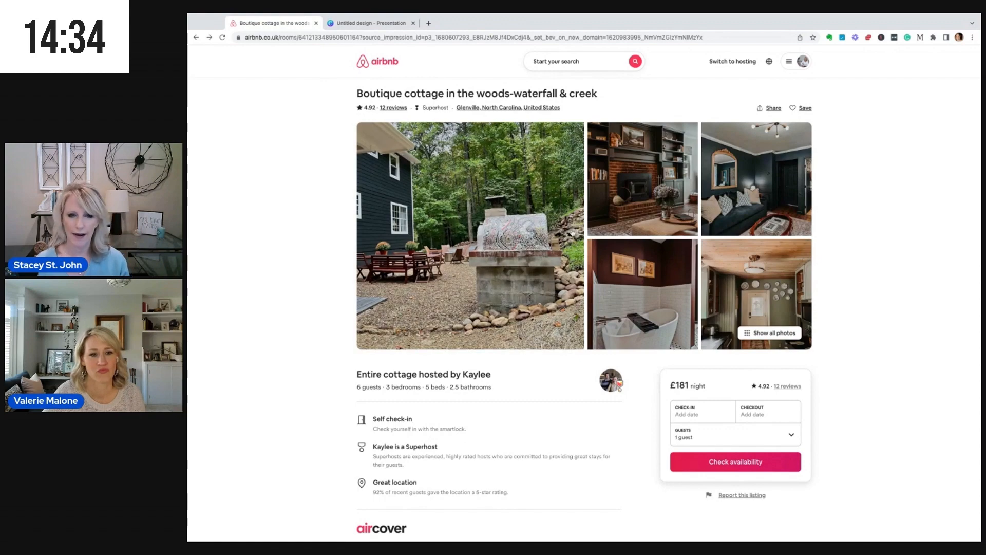
Scroll down the Glenville cottage listing toward its photo gallery.
scroll(down, 3)
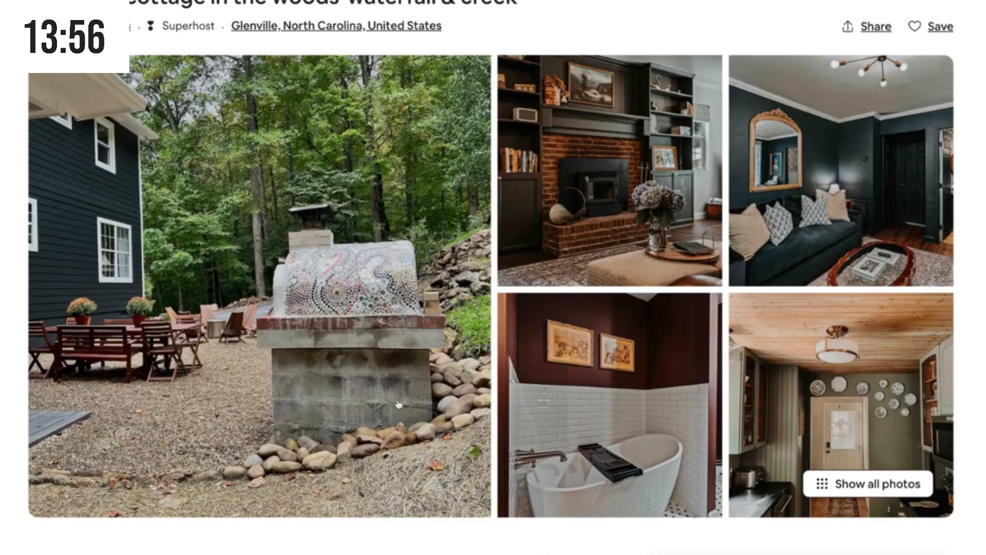
mouse_move(397, 405)
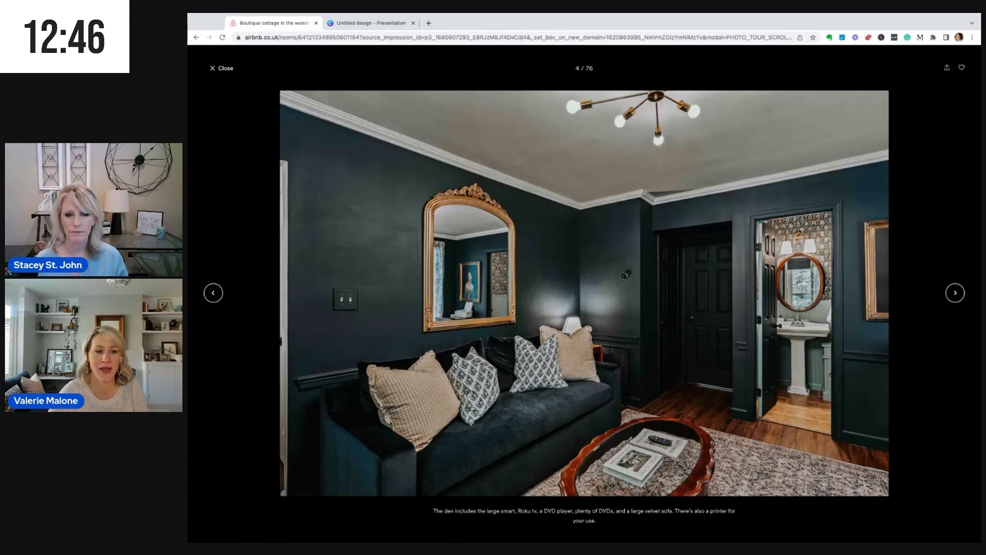
Switch to the Canva deck and show the den slides with the dark velvet sofa.
click(371, 23)
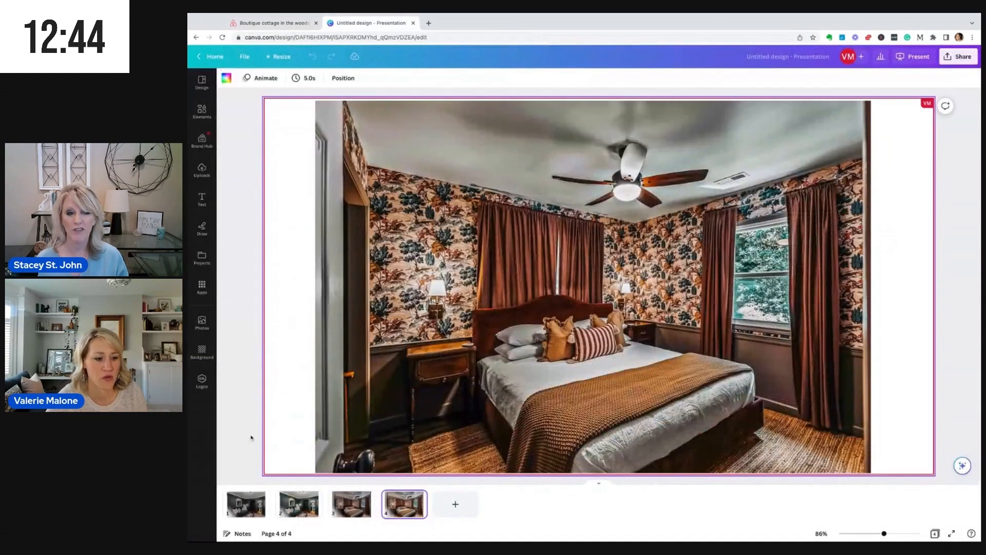
click(245, 503)
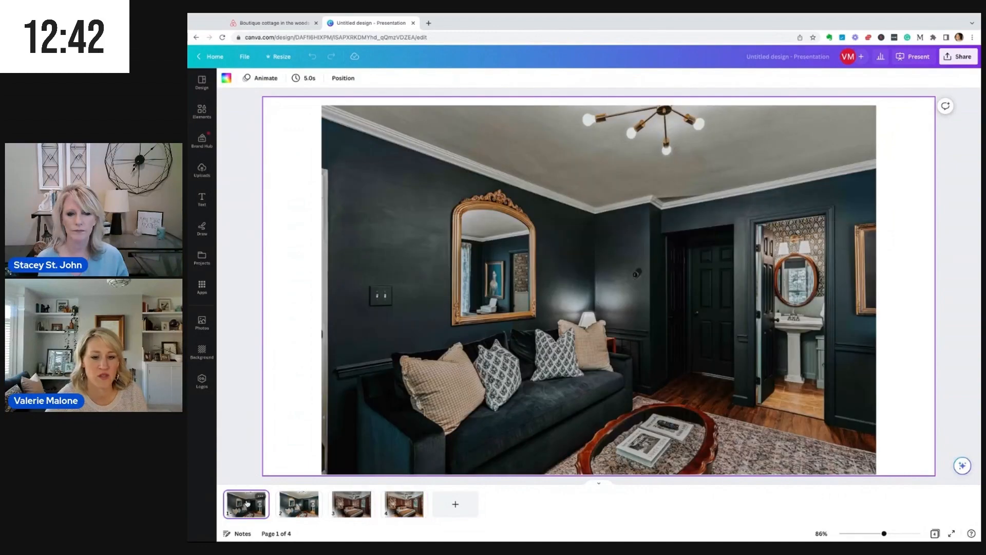
click(912, 56)
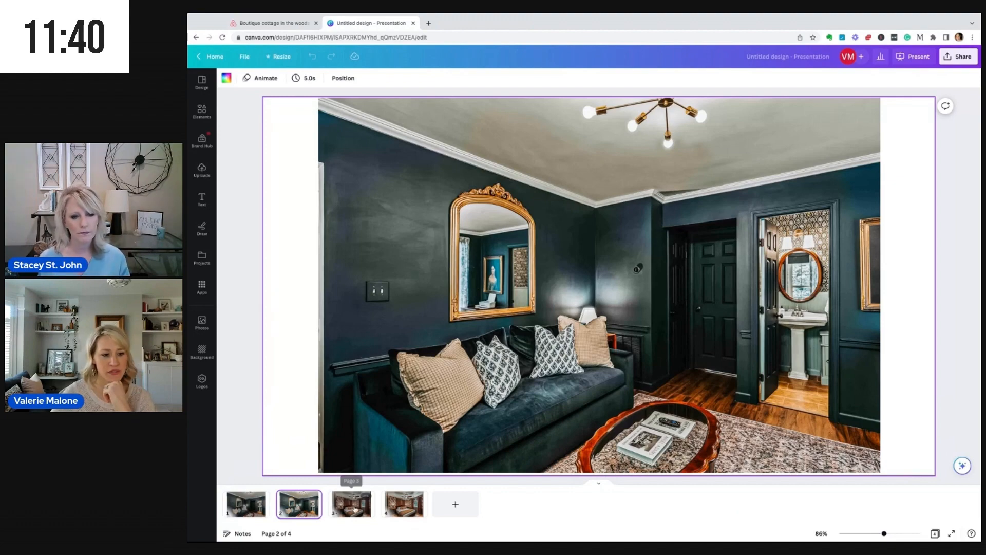
Show page 4 of the deck, the wallpapered bedroom with rust curtains.
click(402, 503)
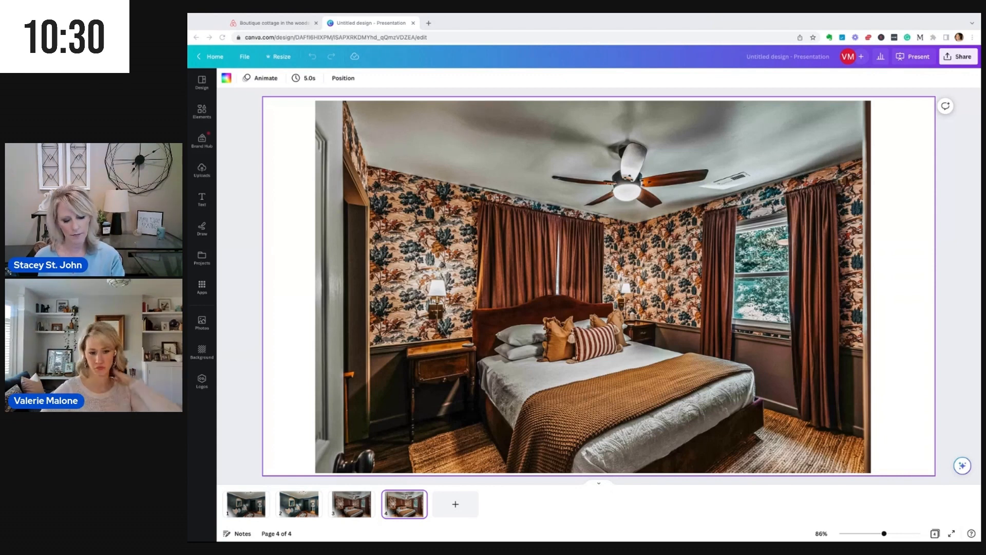
Return to the Airbnb tab, close the den photo and scroll the photo tour past the bedrooms.
click(270, 23)
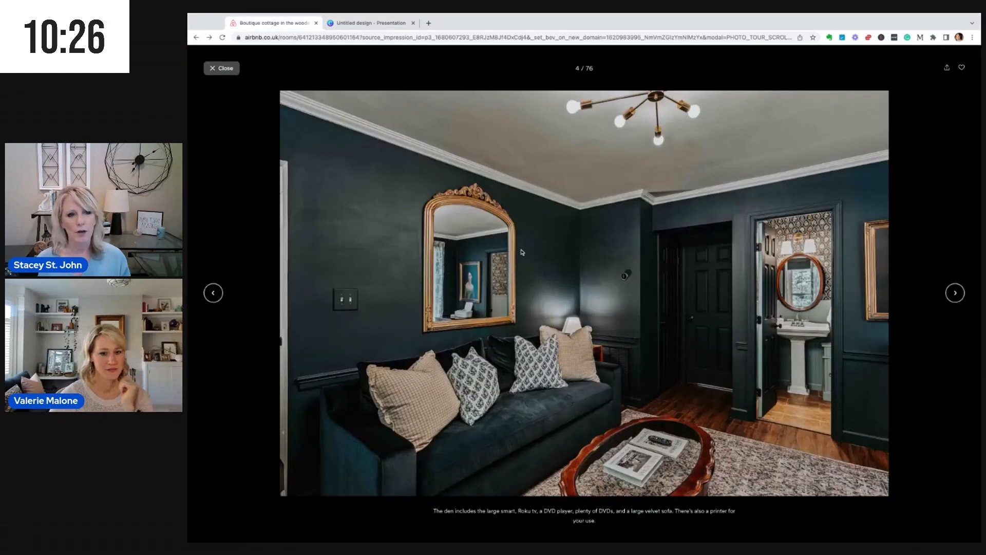
click(221, 67)
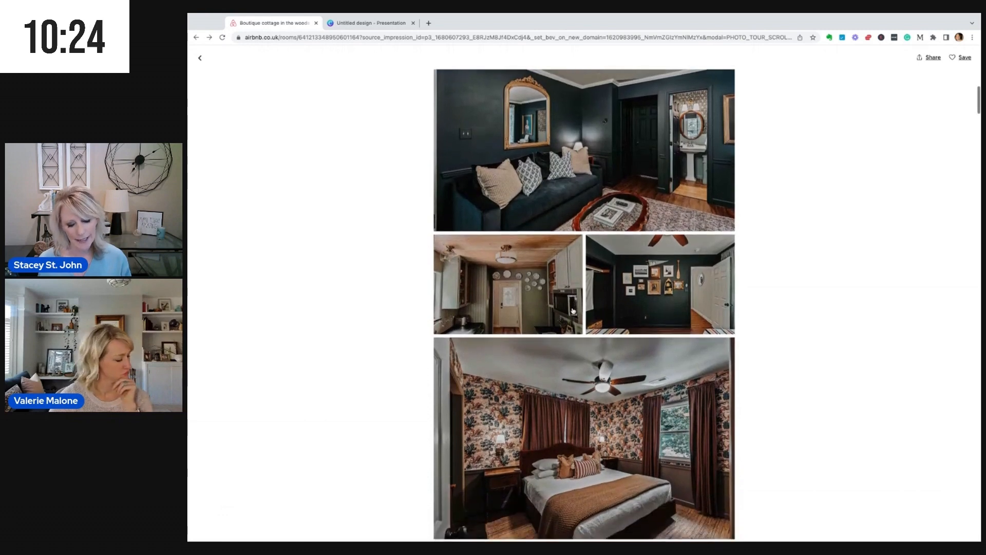
scroll(down, 3)
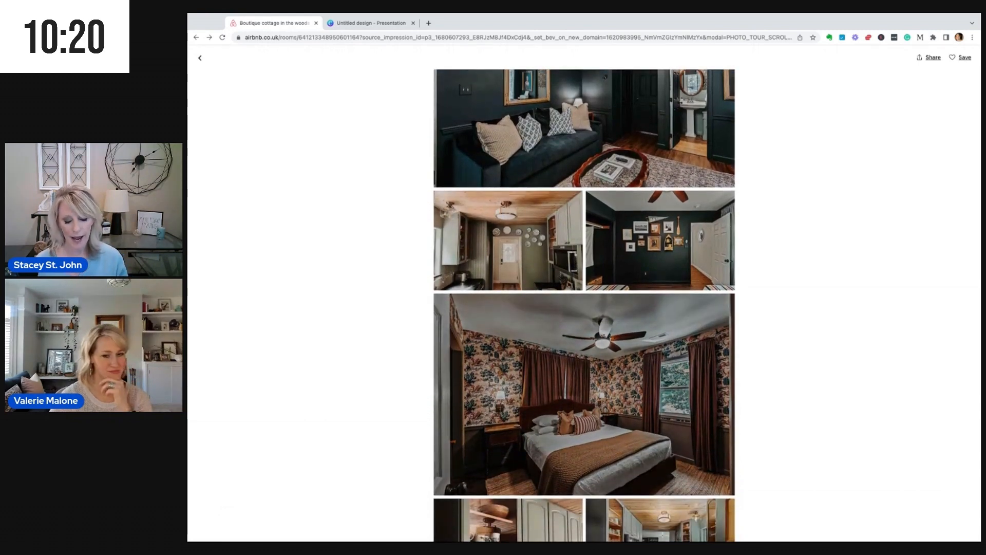
scroll(down, 3)
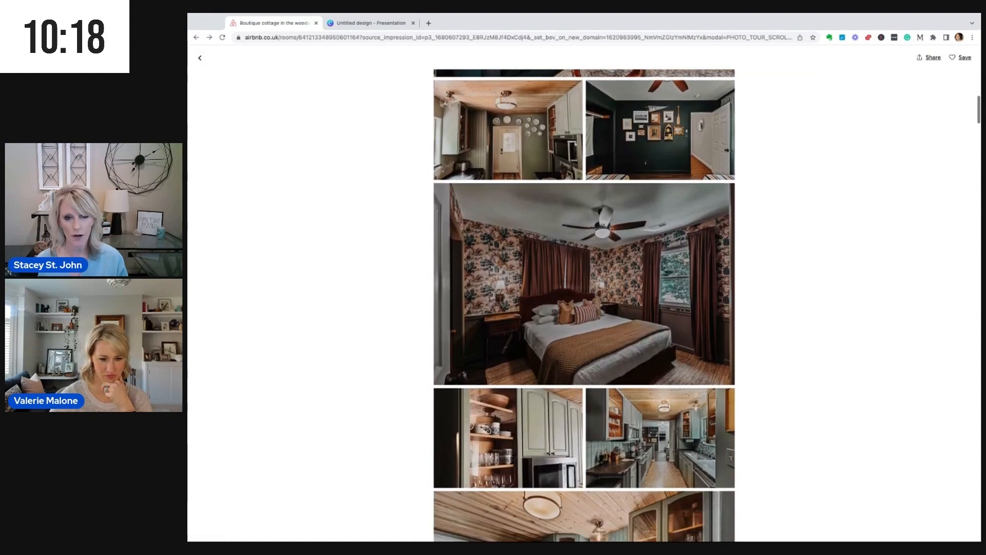
scroll(down, 3)
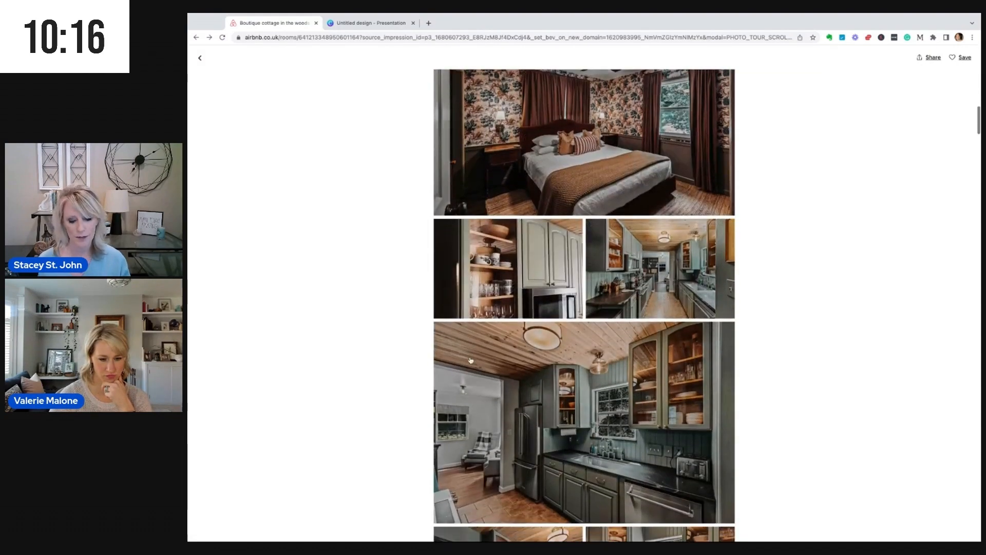
scroll(down, 3)
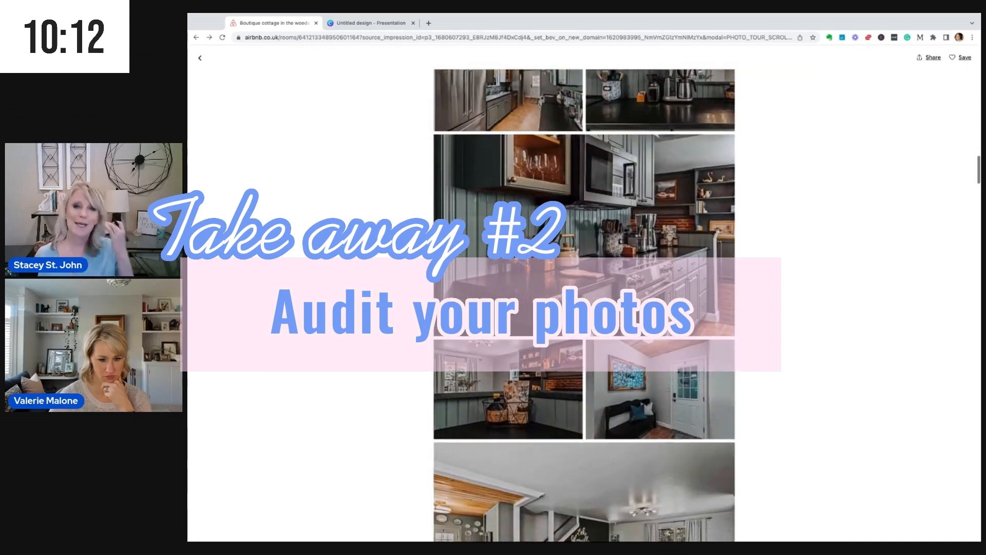
scroll(down, 3)
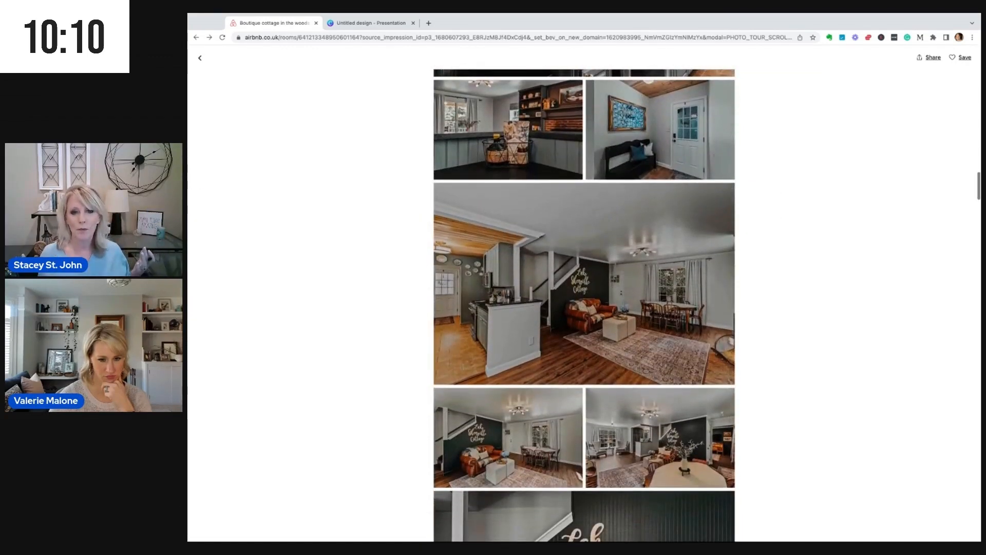
scroll(down, 3)
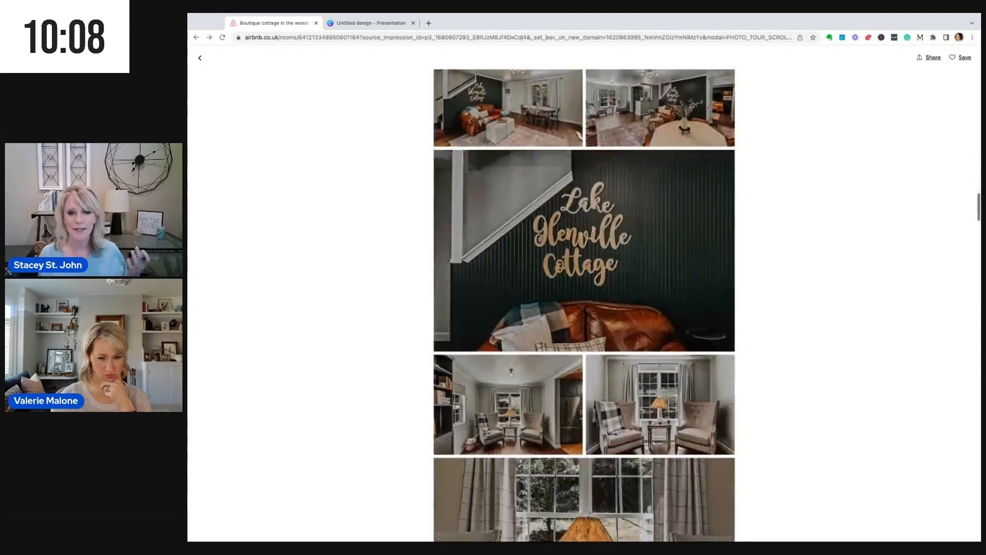
Continue down the photo tour past bathrooms to the fire-pit patio and covered porch shots.
scroll(down, 3)
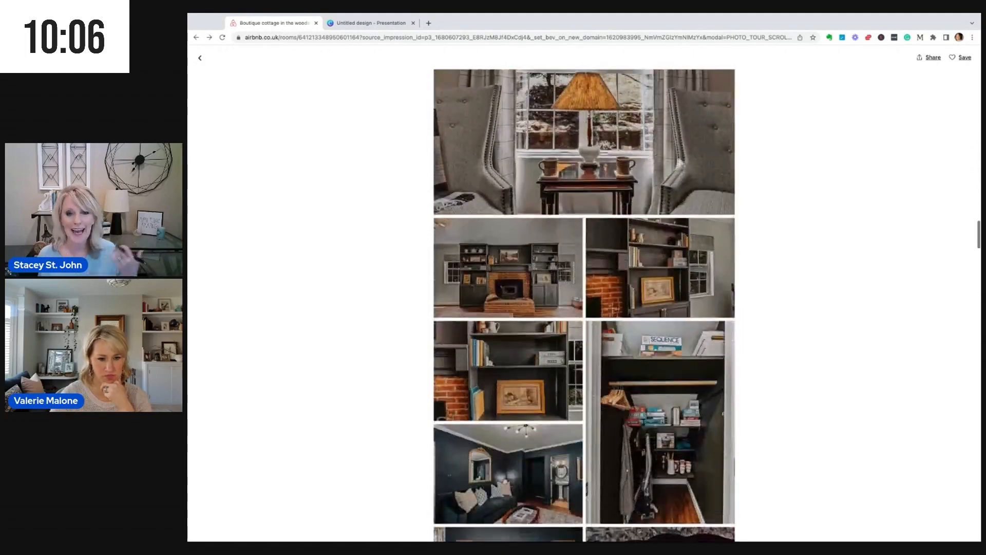
scroll(down, 3)
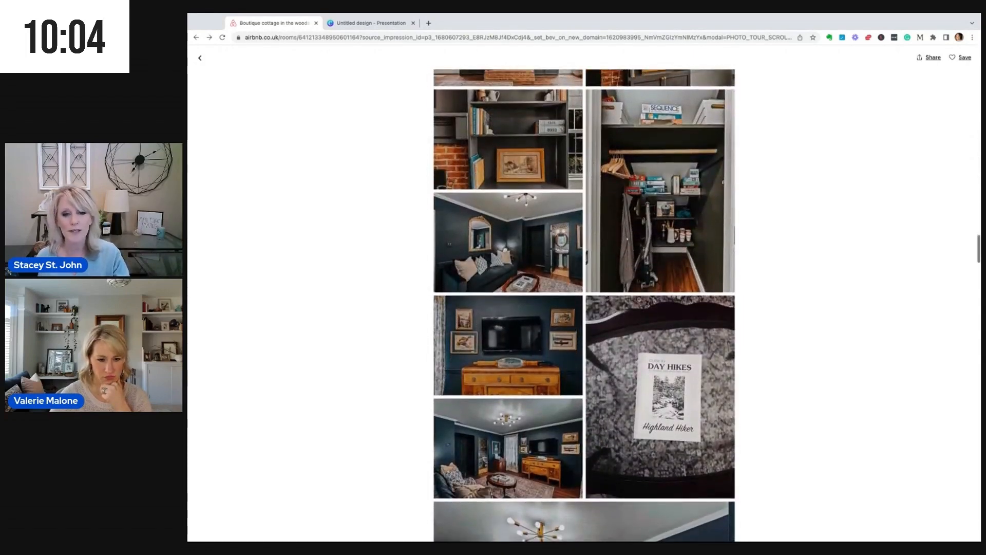
scroll(down, 3)
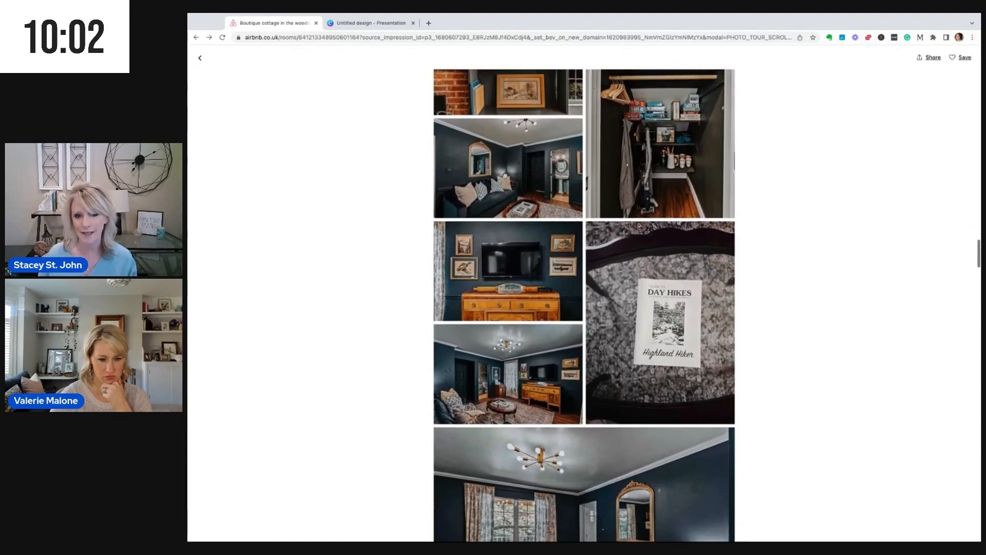
scroll(down, 3)
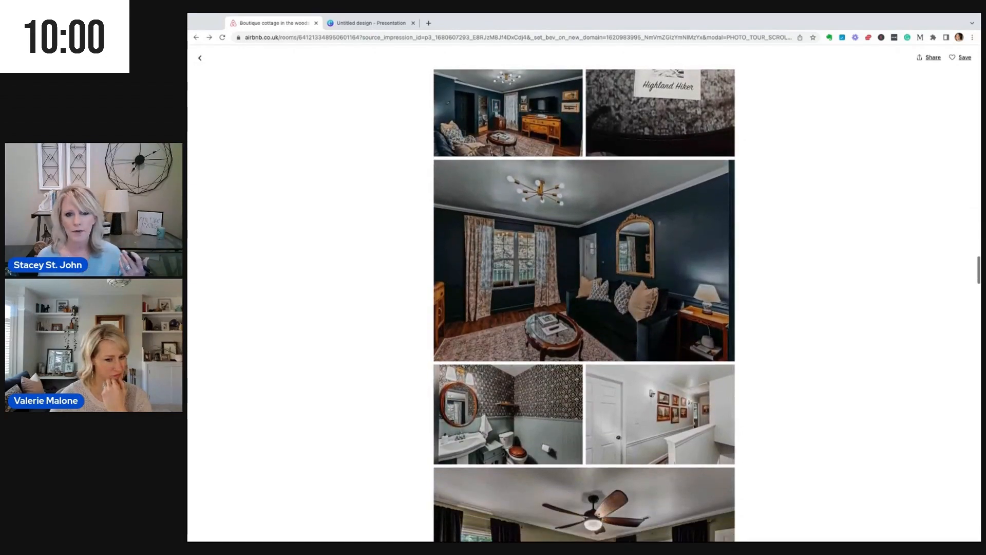
scroll(down, 3)
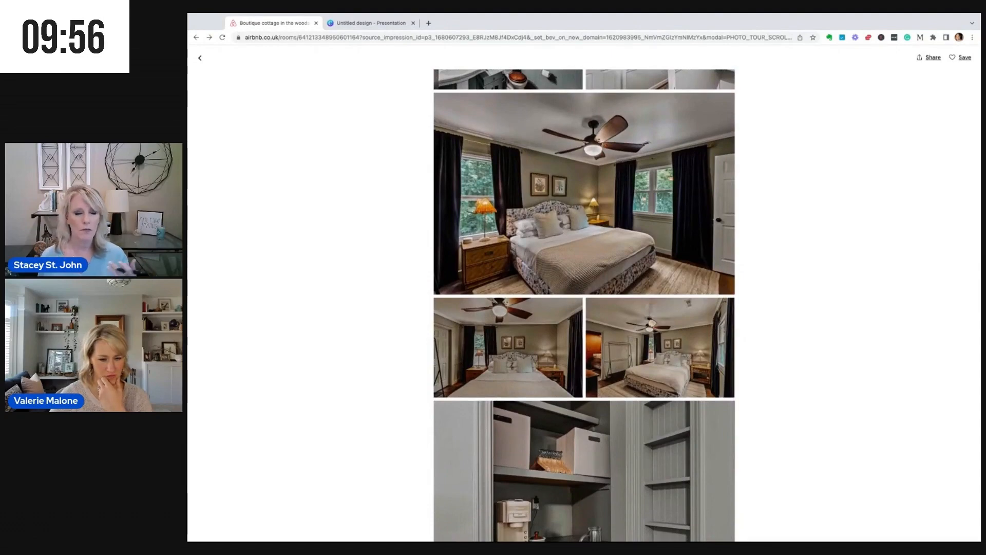
scroll(down, 3)
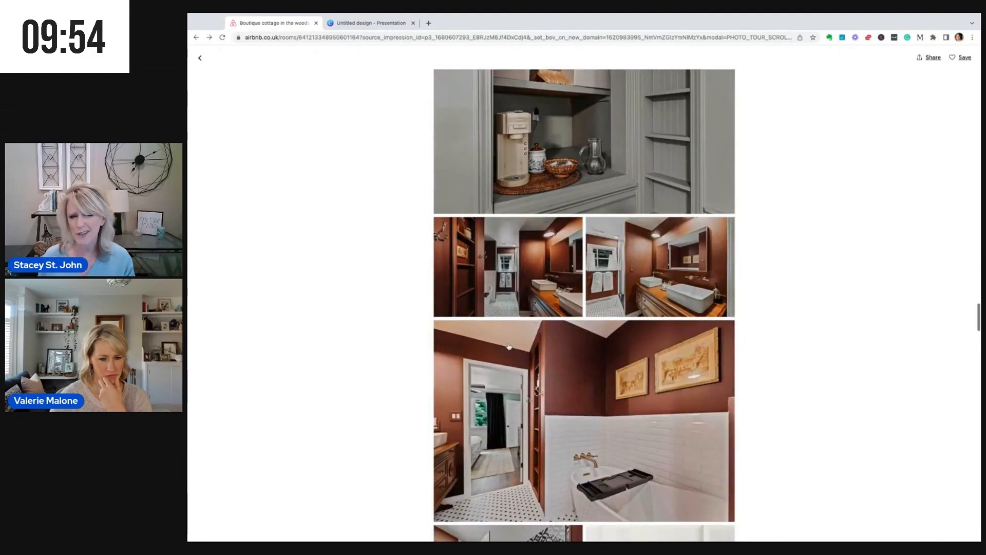
scroll(down, 3)
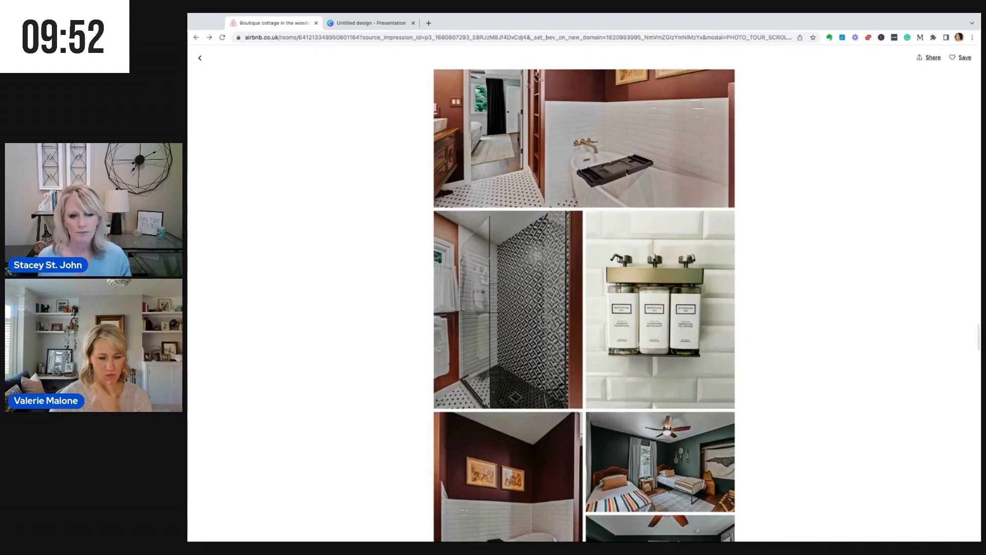
scroll(down, 3)
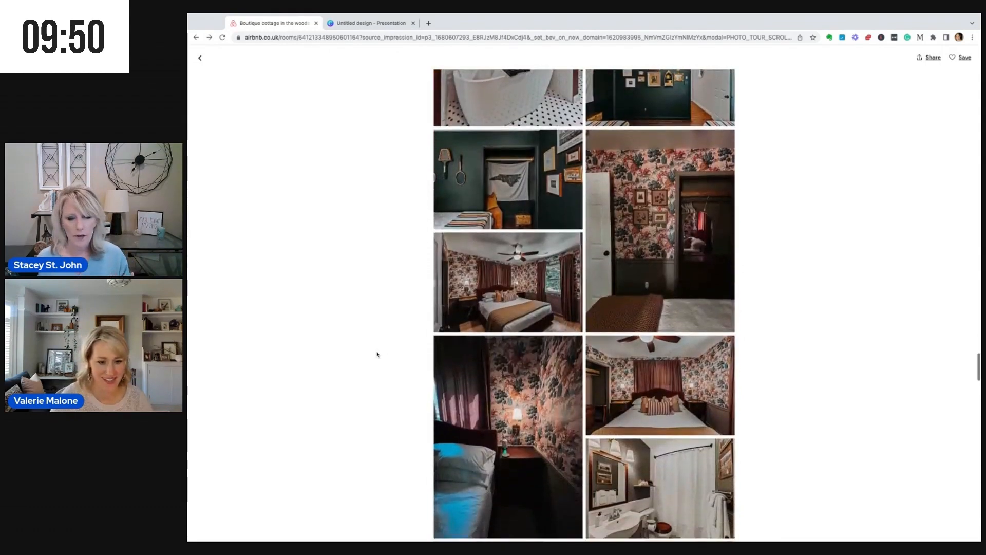
scroll(up, 3)
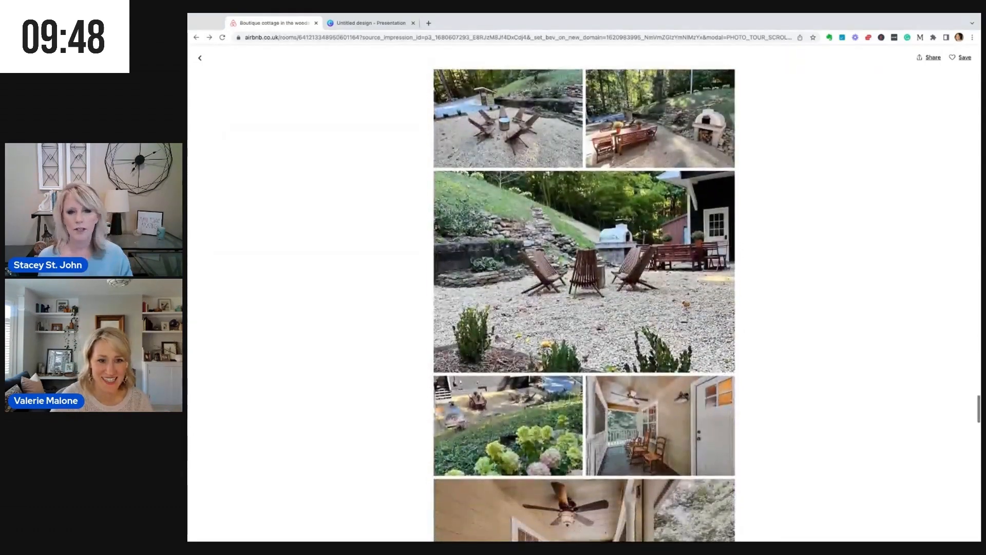
scroll(down, 3)
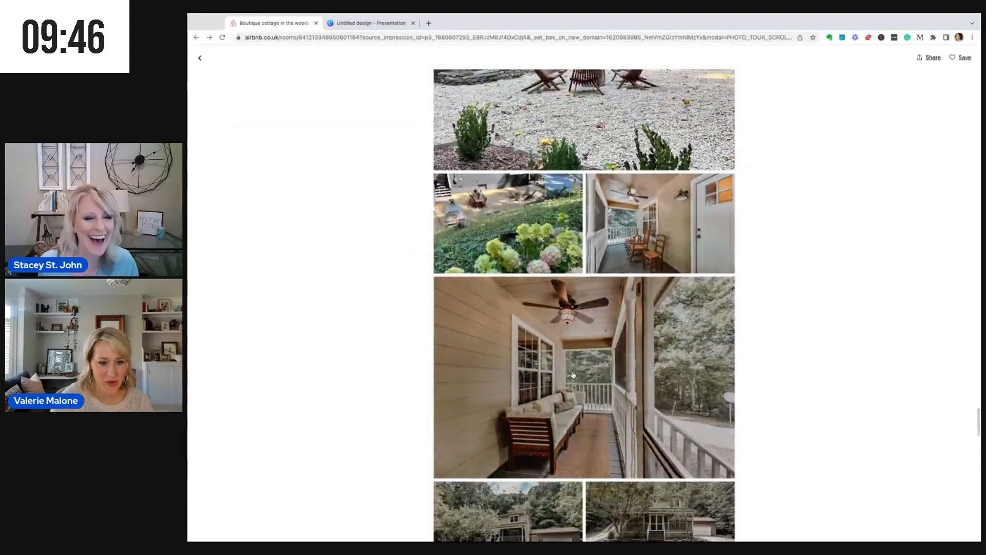
View the screened porch and house exterior photos full-size, noting the exterior paint caption.
click(583, 377)
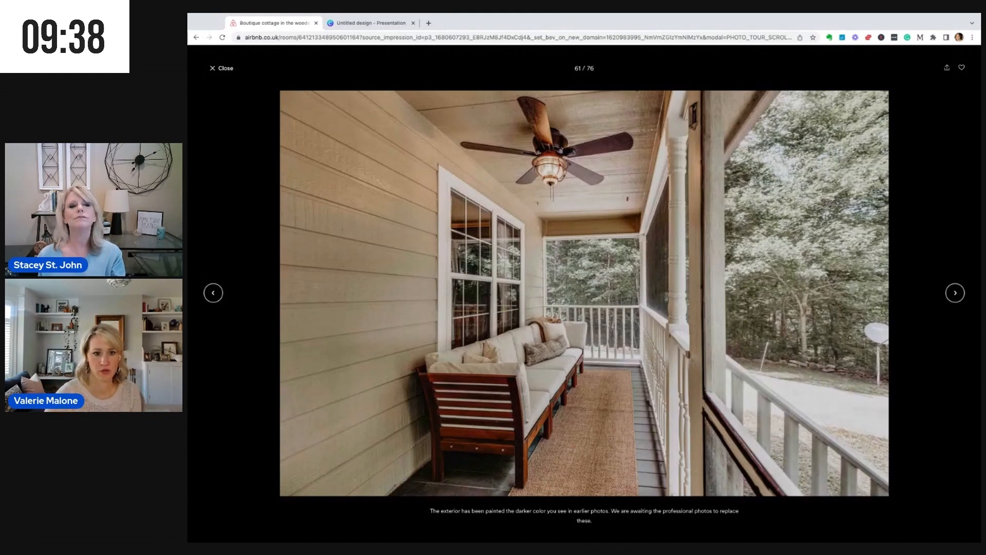
mouse_move(926, 343)
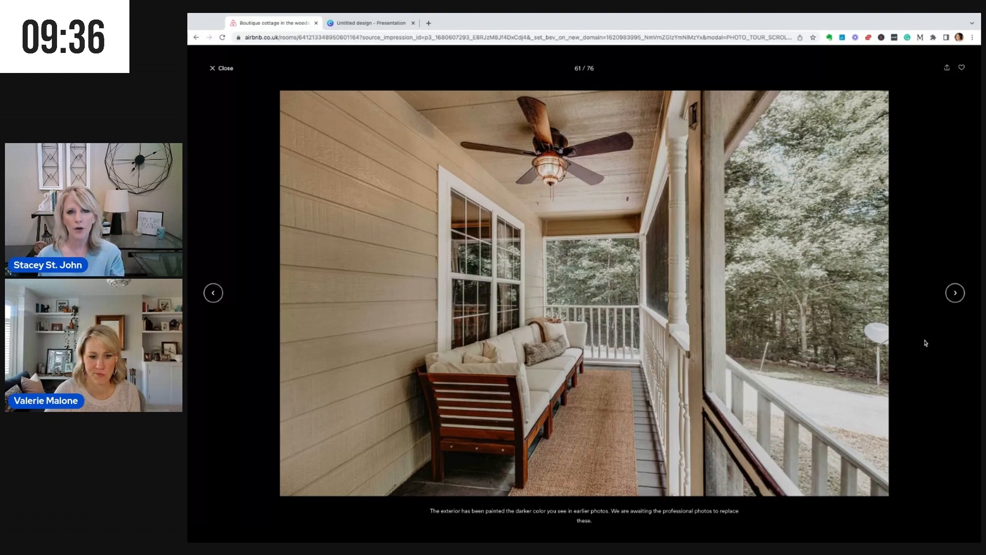
click(954, 293)
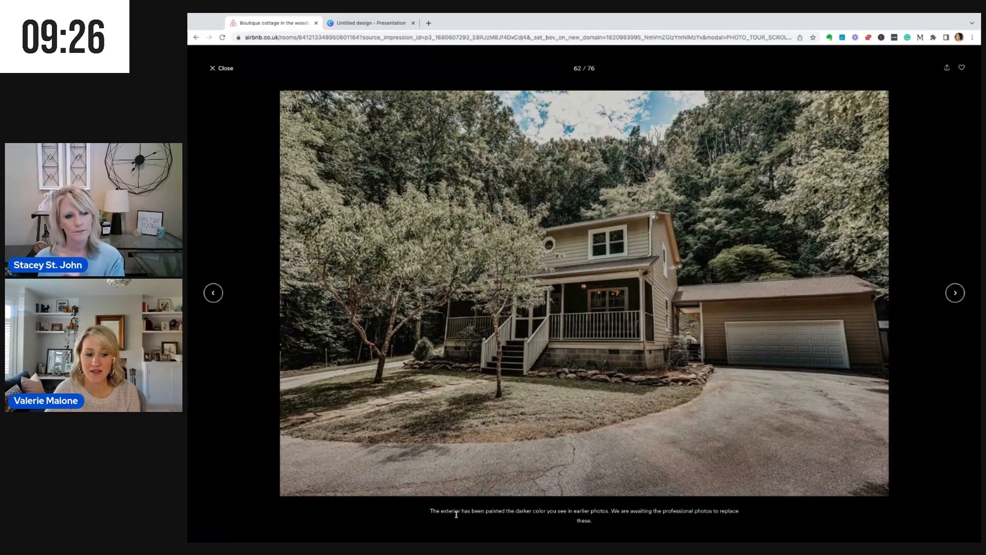
double_click(584, 510)
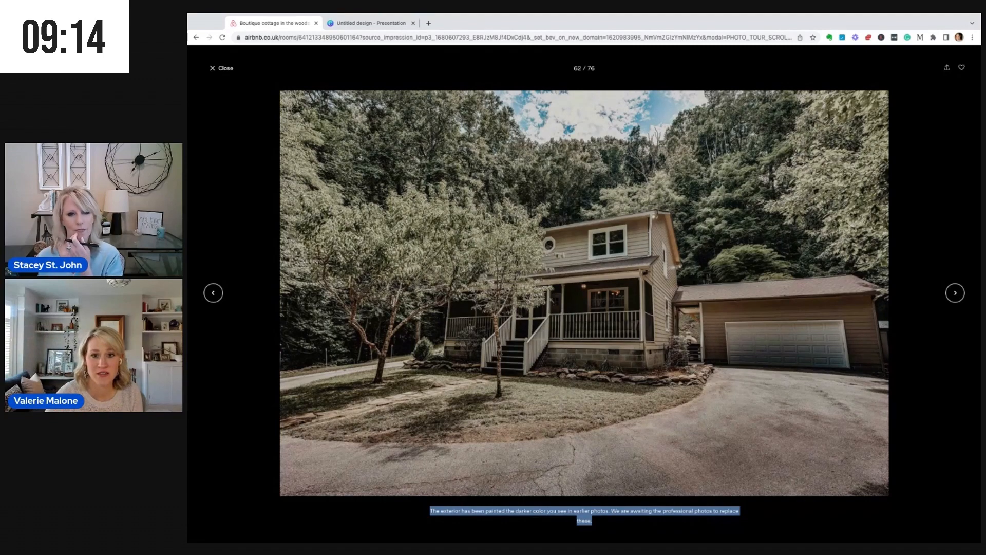
click(221, 68)
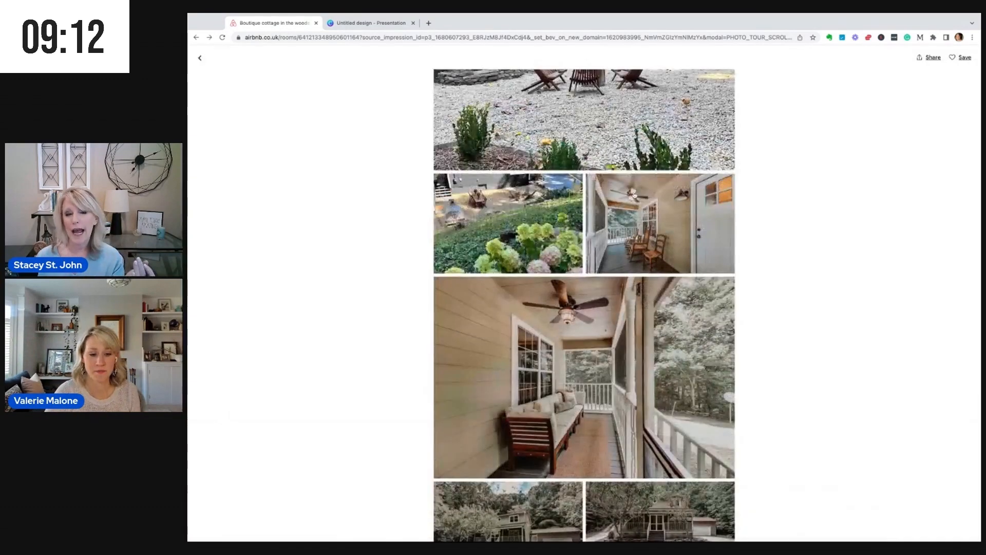
Scroll the photo tour to its end at the blue cottage front, photo 76 of 76.
scroll(down, 3)
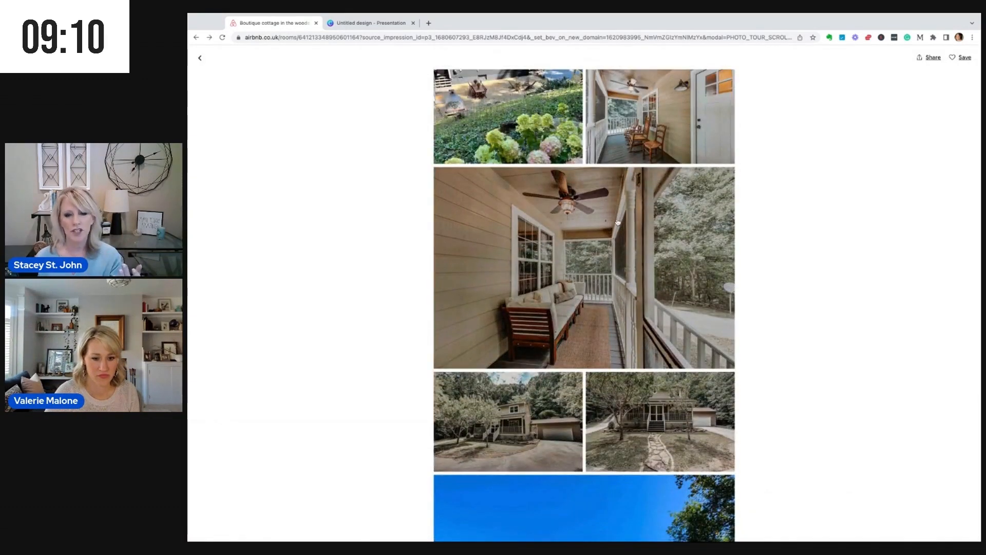
scroll(down, 3)
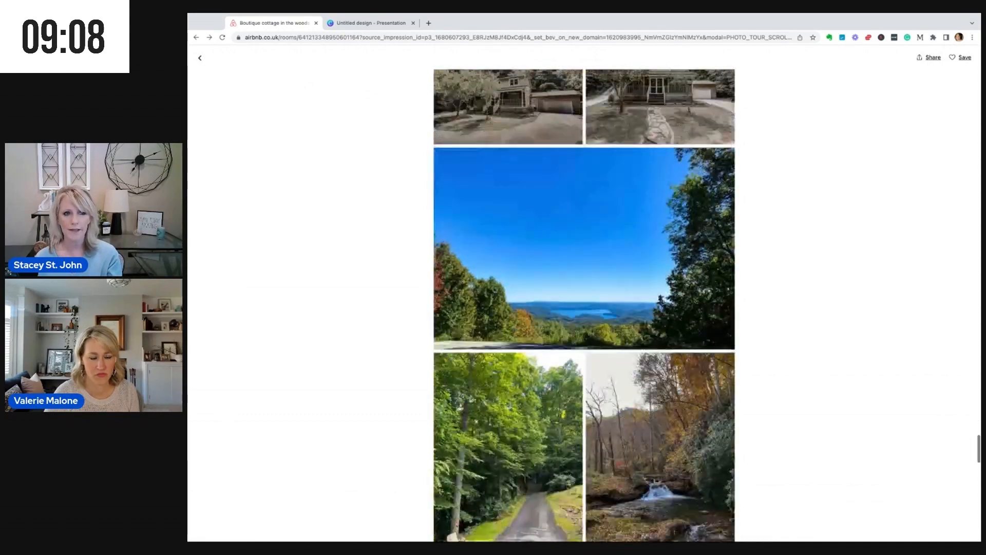
scroll(down, 3)
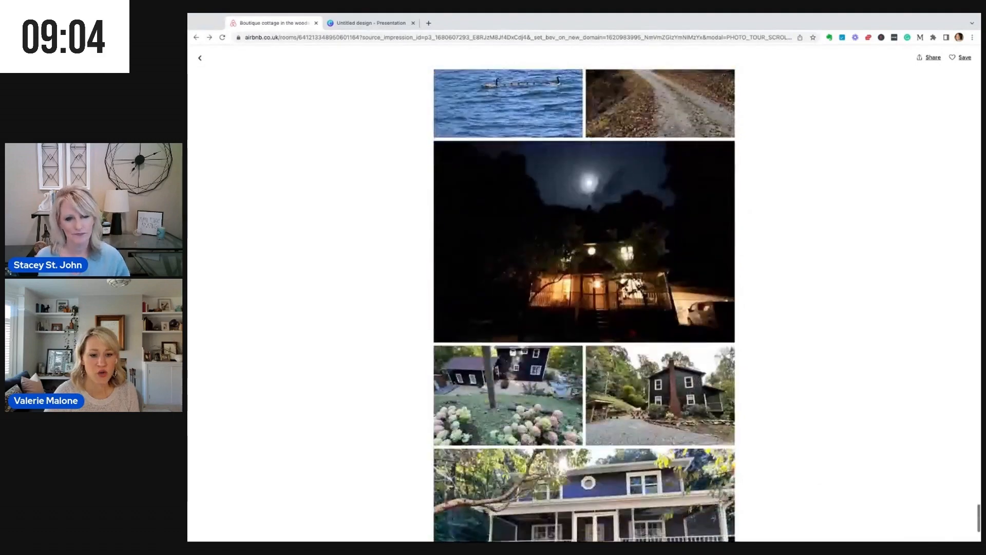
scroll(down, 3)
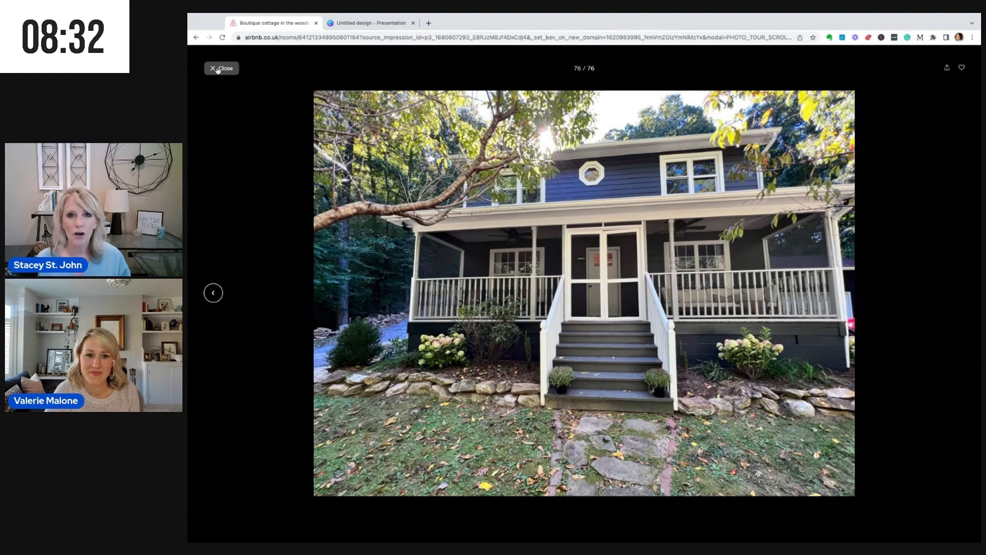
Close the house front photo, check the night-time and hydrangea shots, then move back toward the fire-pit photos.
click(221, 68)
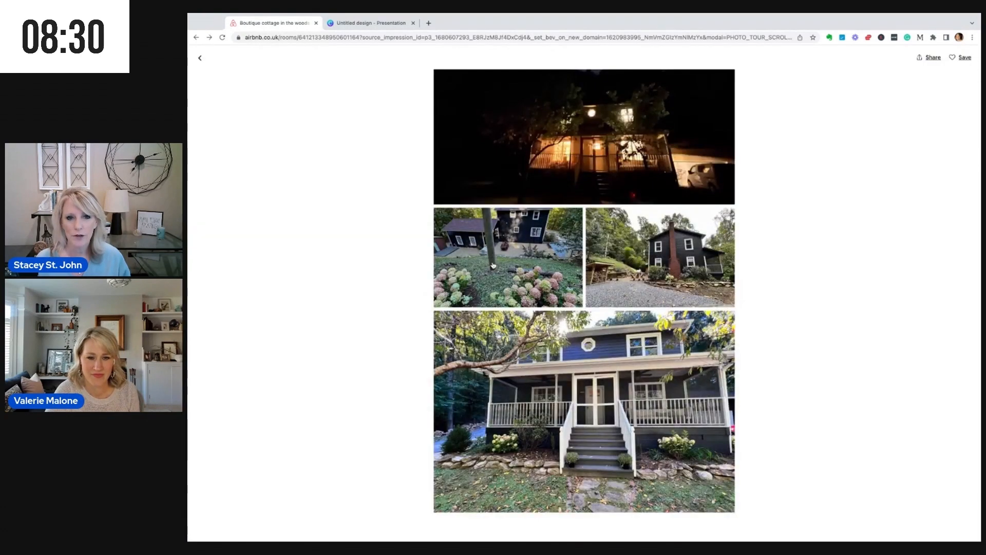
scroll(up, 3)
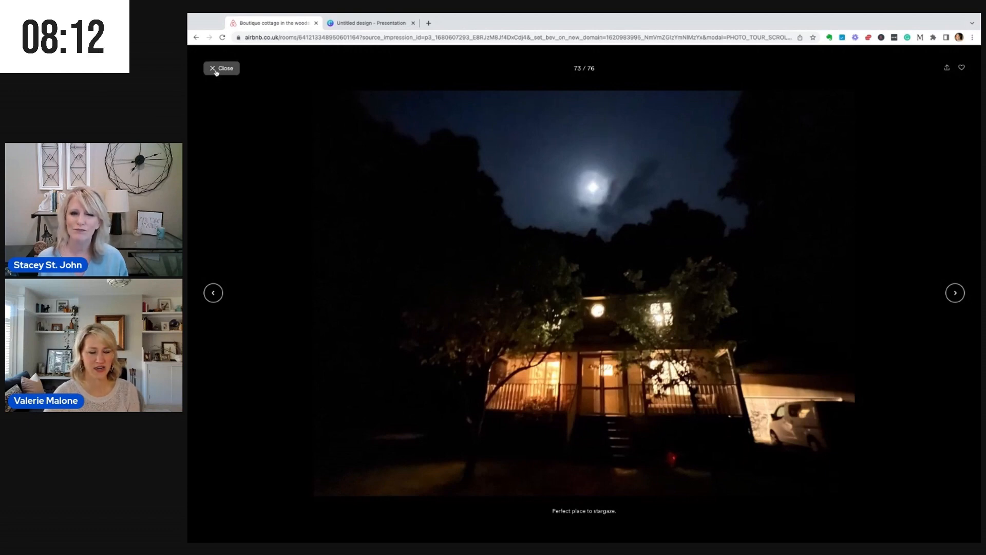
click(221, 68)
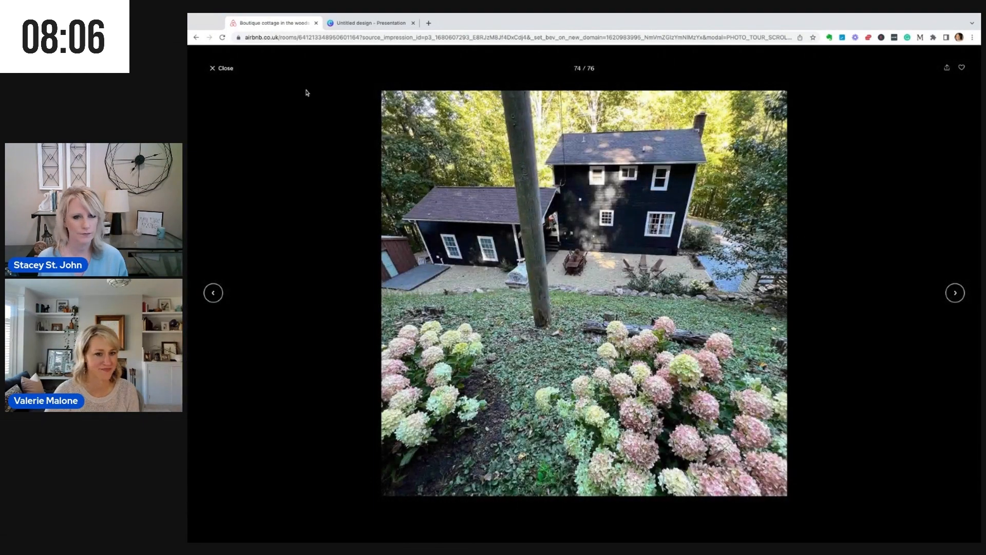
click(222, 67)
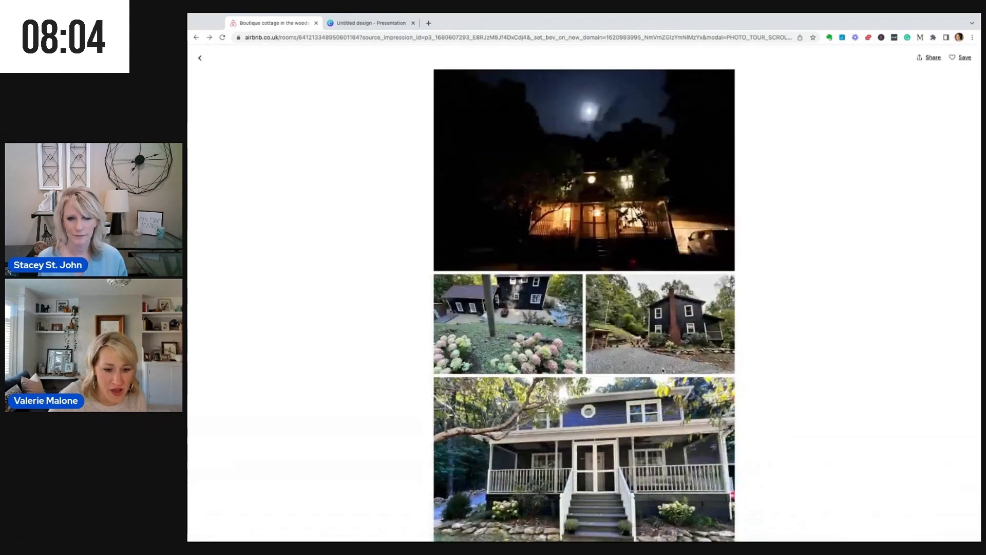
scroll(down, 3)
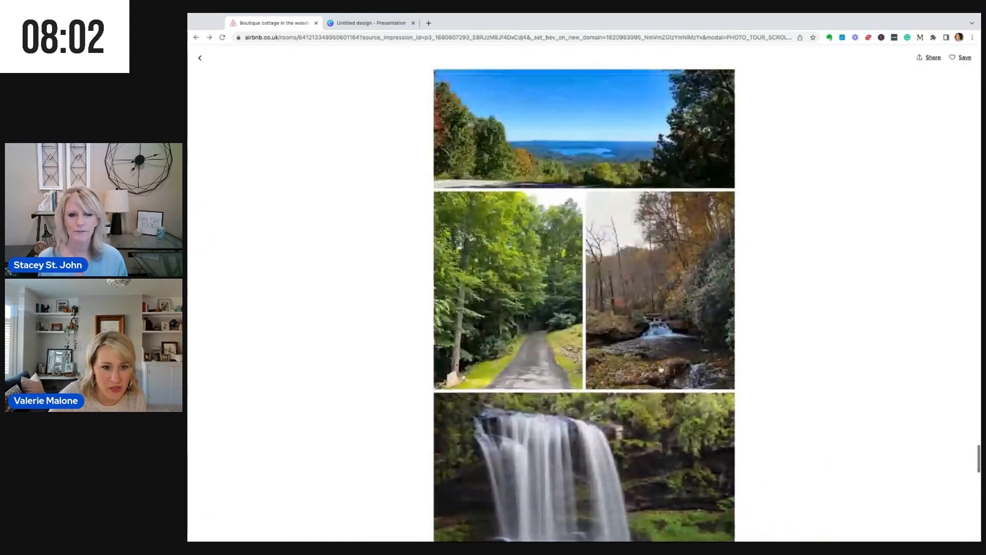
scroll(down, 3)
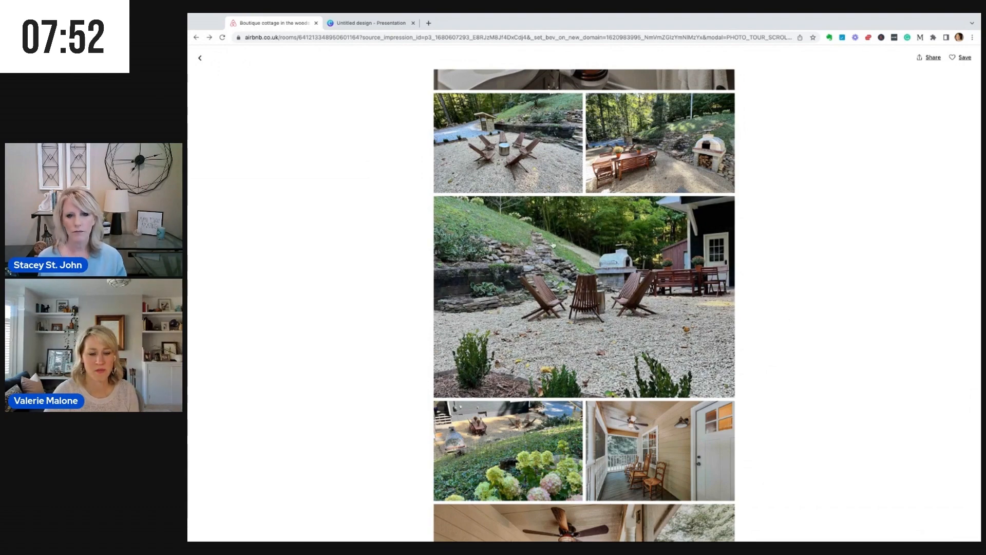
Enlarge the twin-bed bedroom photo (47/76), then scroll up past the master bedroom toward the living room.
scroll(up, 3)
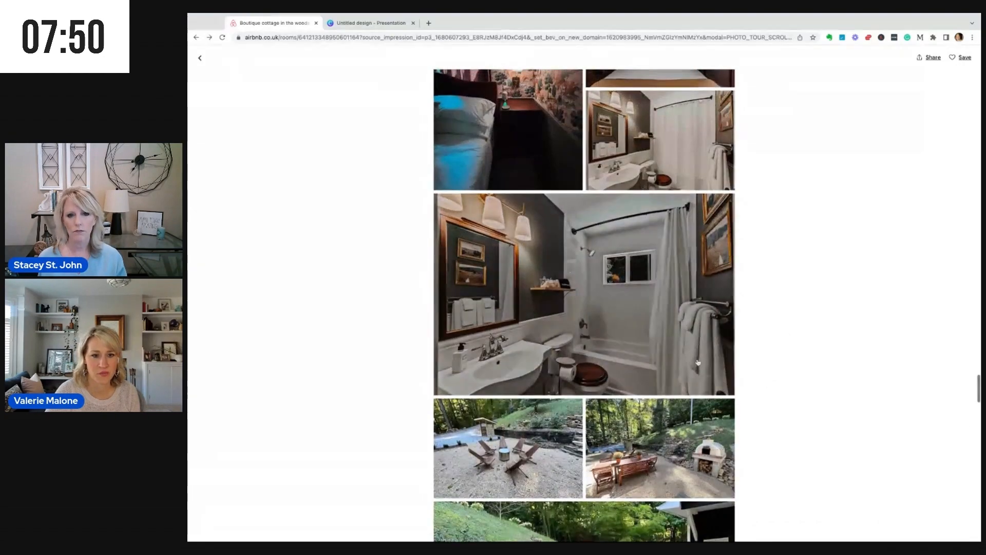
scroll(up, 3)
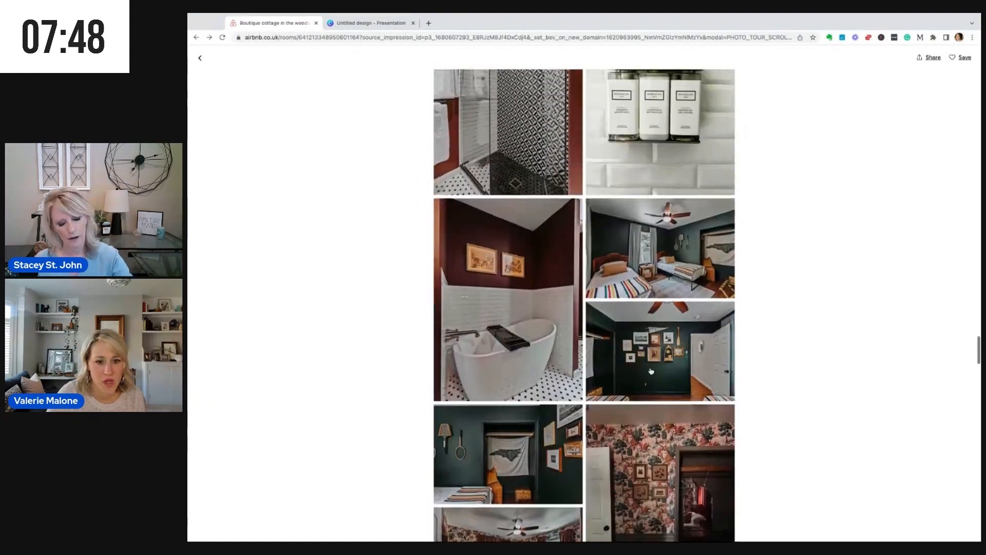
scroll(up, 3)
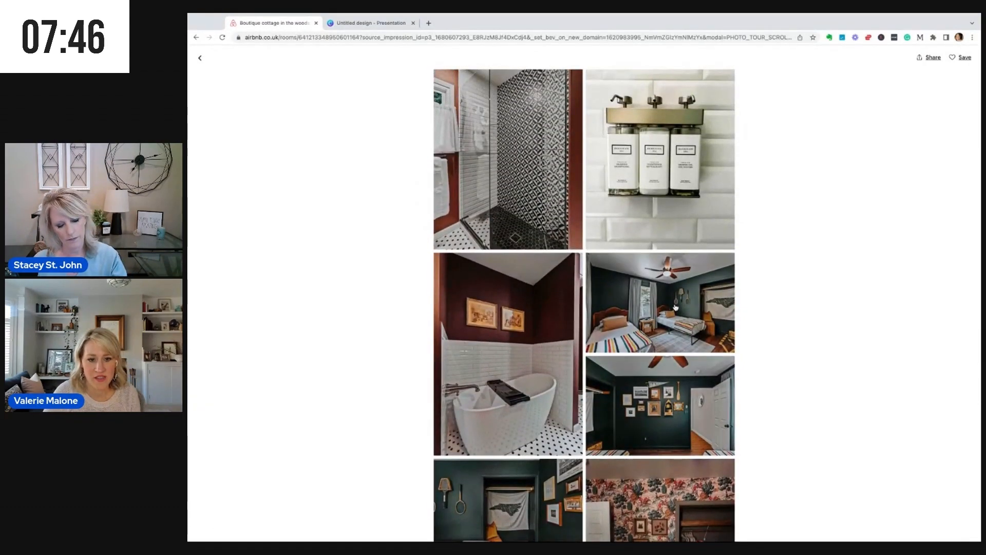
click(658, 301)
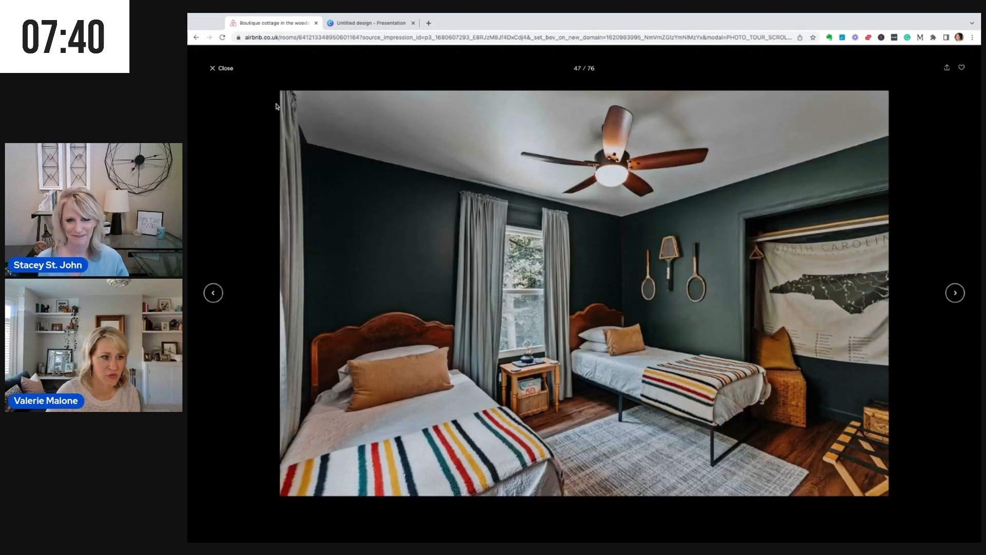
click(221, 67)
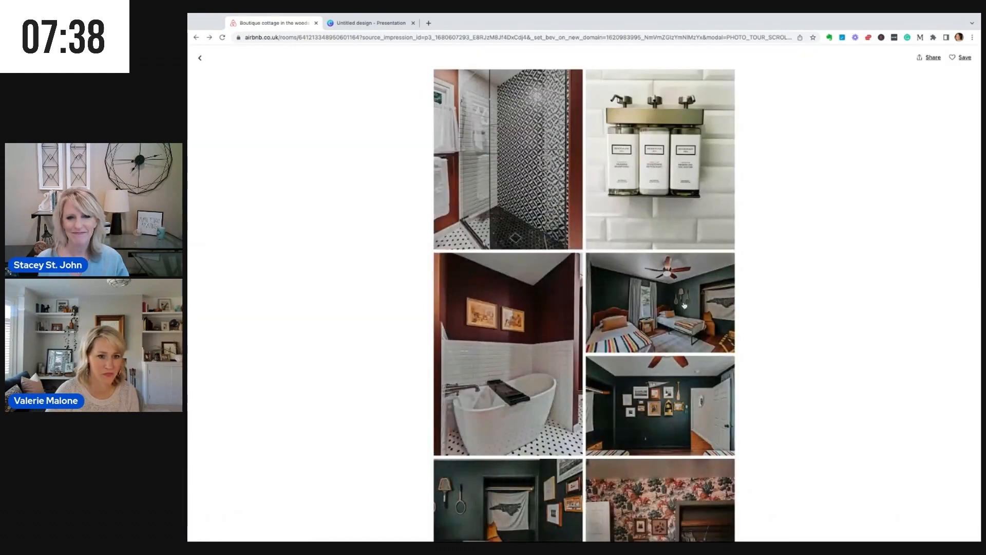
scroll(up, 3)
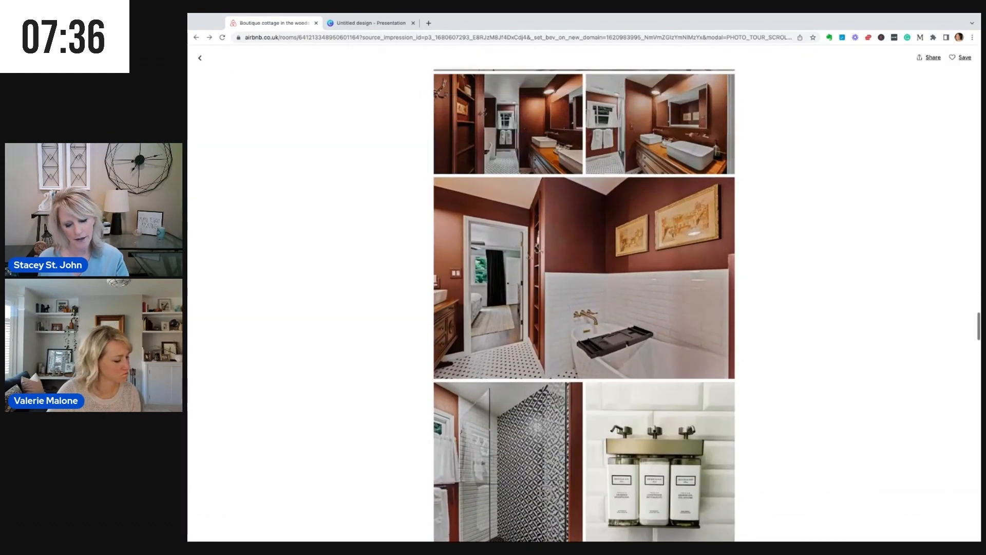
scroll(up, 3)
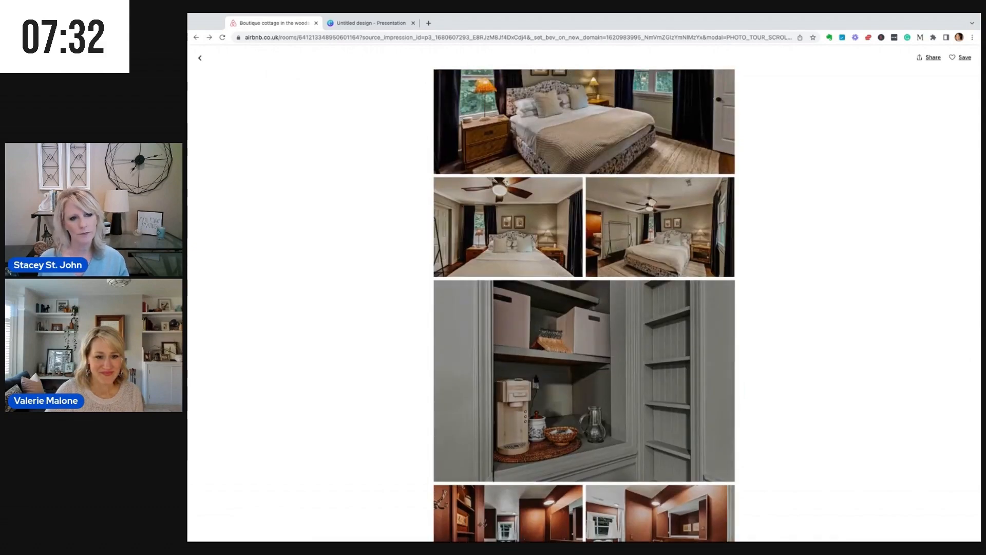
scroll(up, 3)
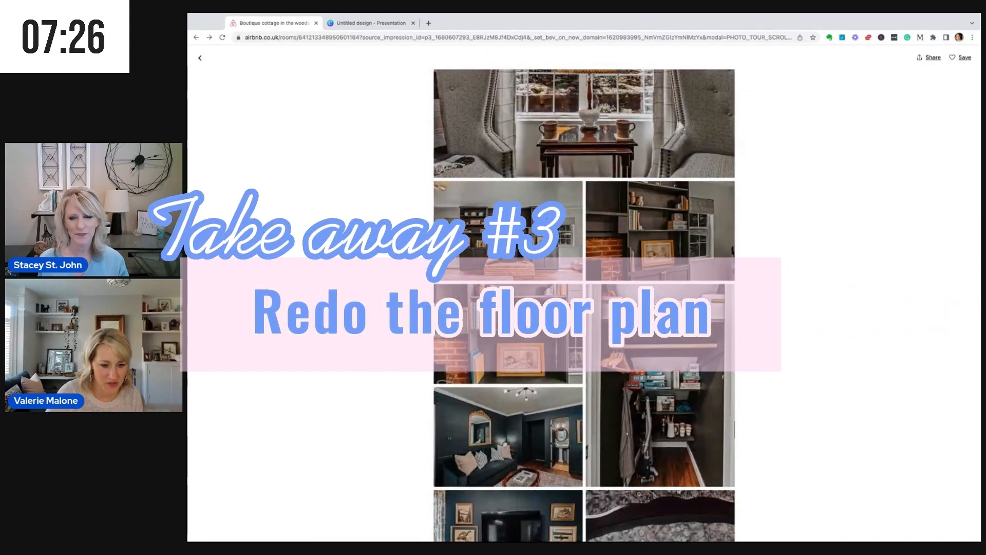
Enlarge the two-armchair sitting area photo (23/76), then settle on the open-plan living and dining room shots.
scroll(up, 3)
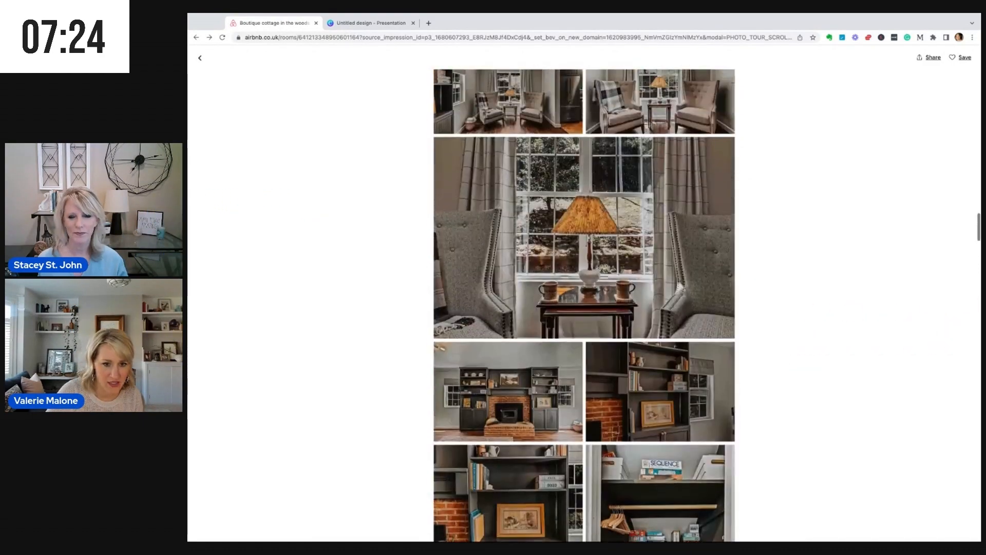
scroll(up, 3)
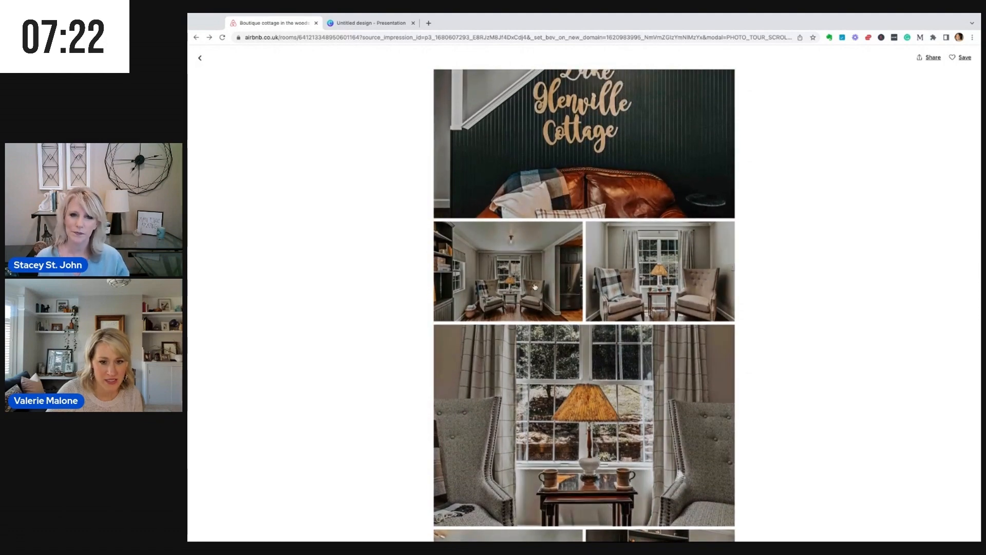
click(507, 271)
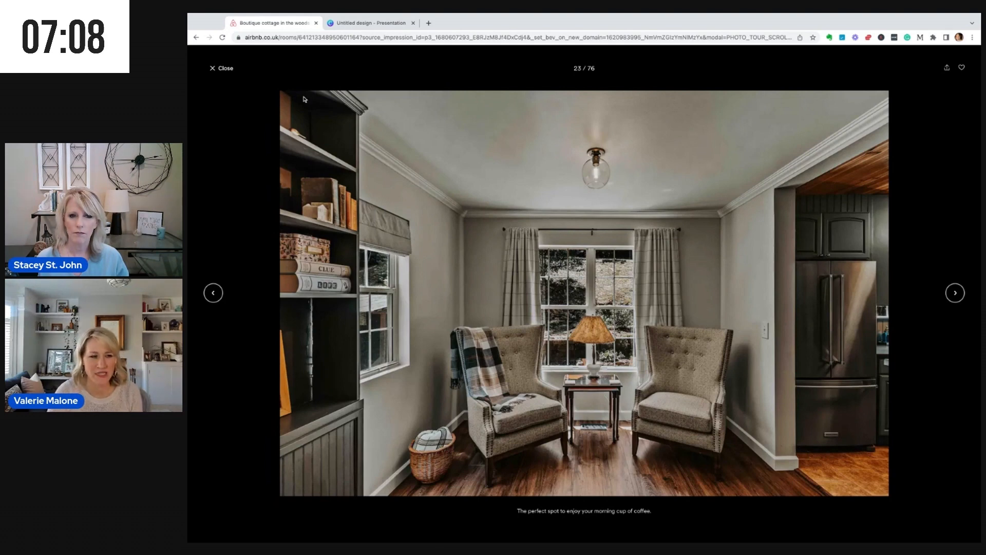
click(211, 67)
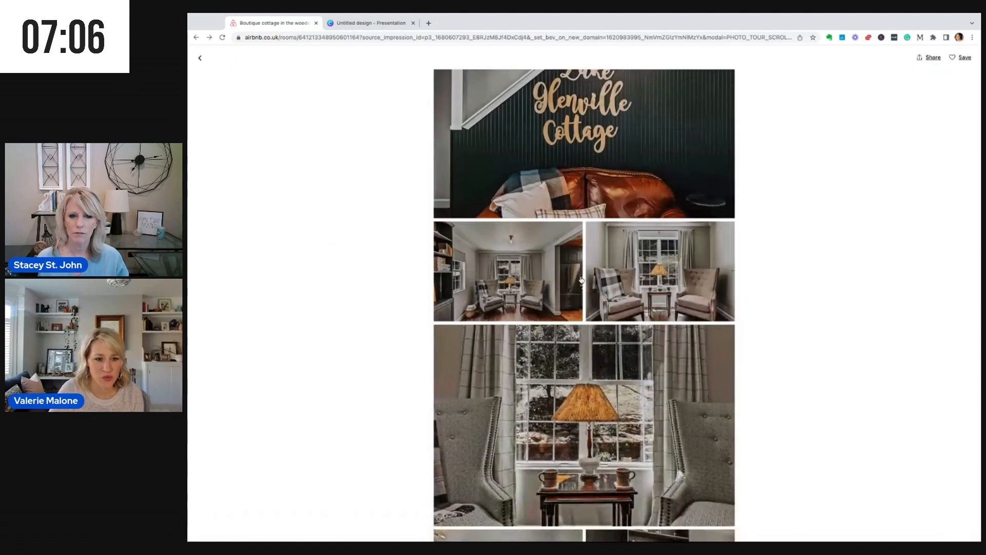
scroll(down, 3)
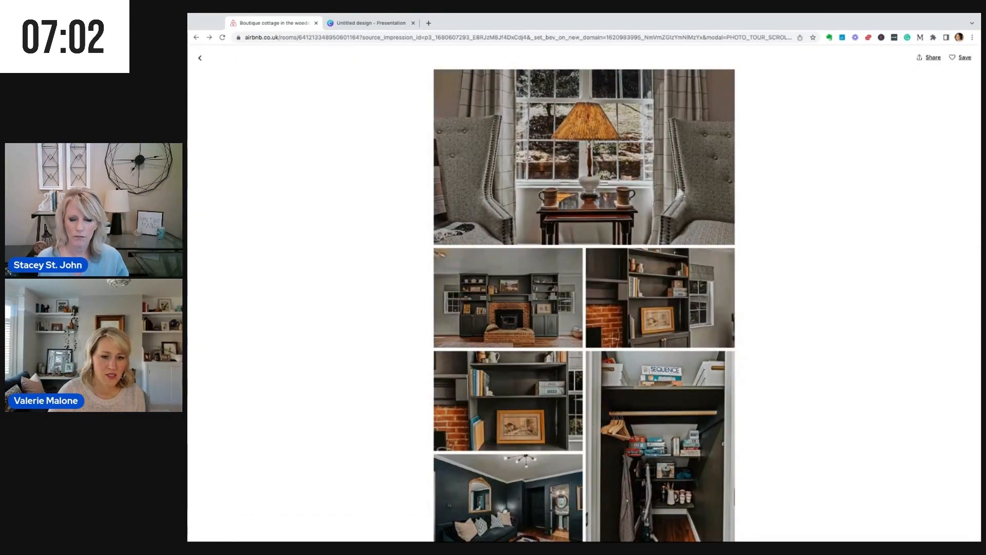
scroll(down, 3)
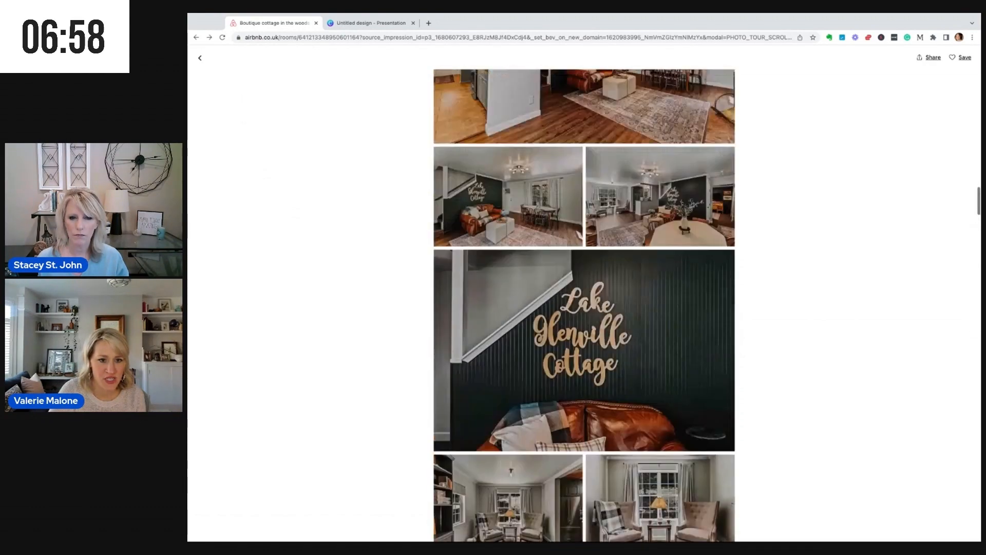
scroll(up, 3)
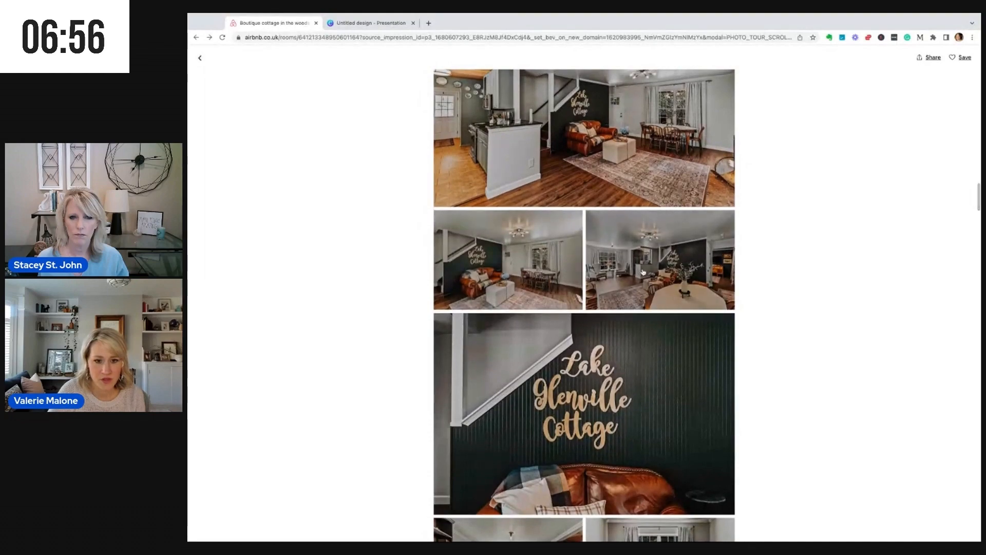
click(659, 259)
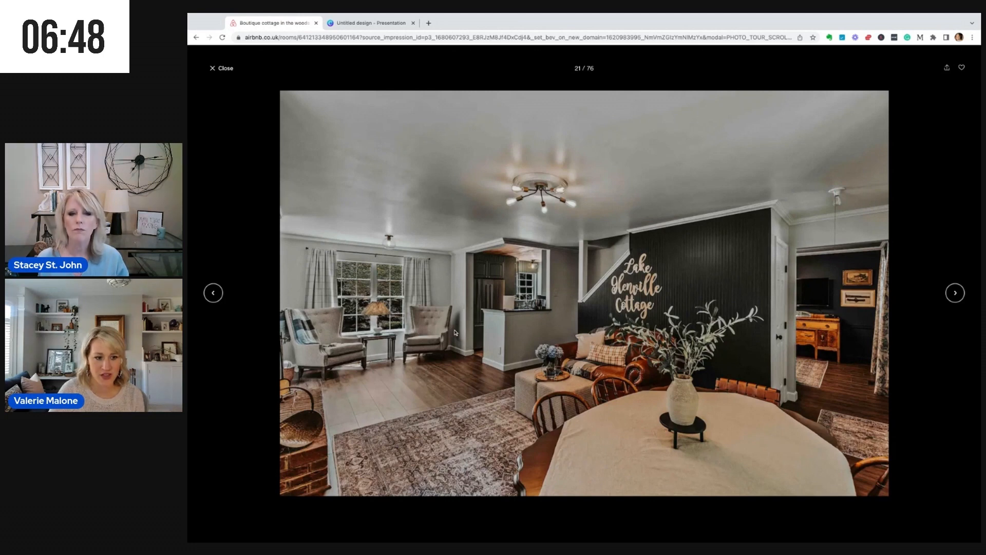
mouse_move(719, 397)
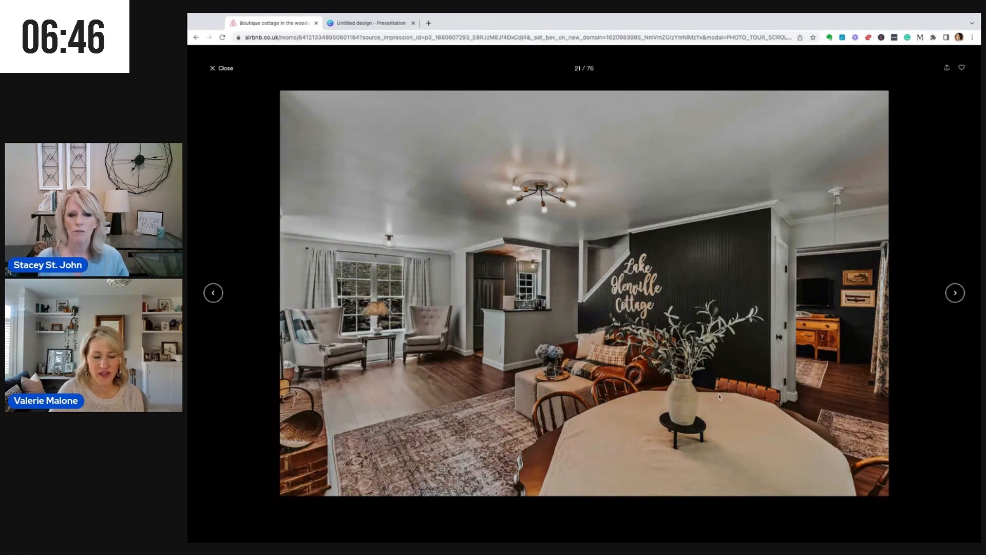
mouse_move(762, 537)
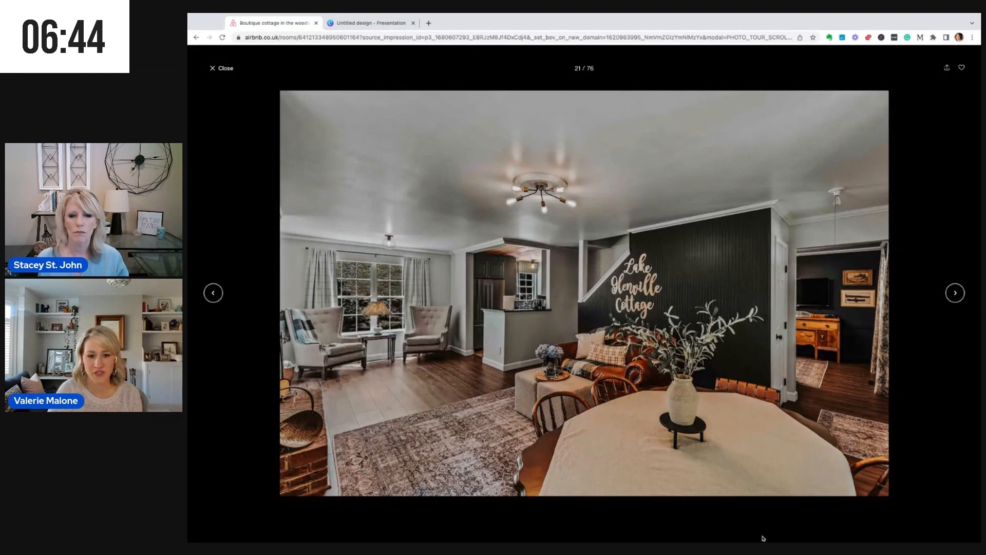
mouse_move(625, 435)
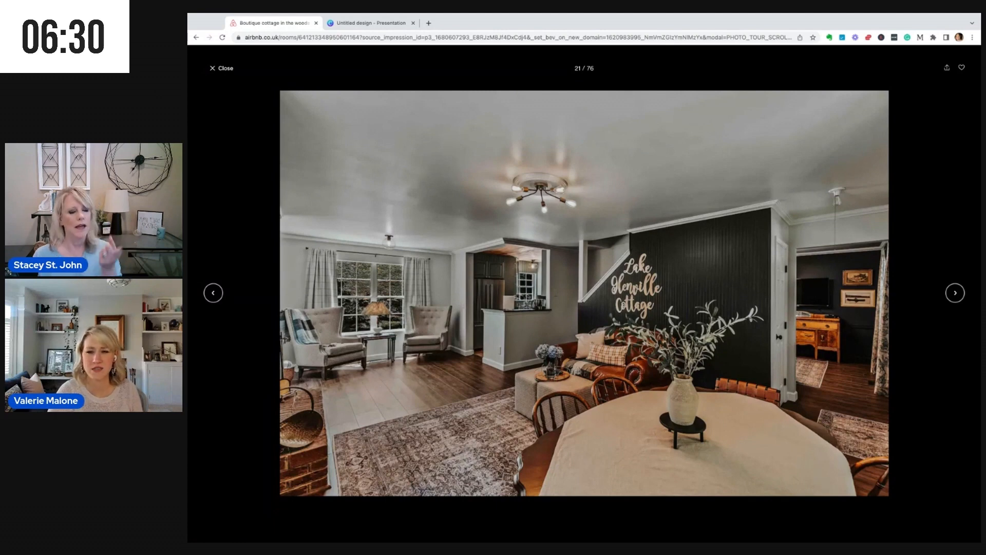
mouse_move(265, 195)
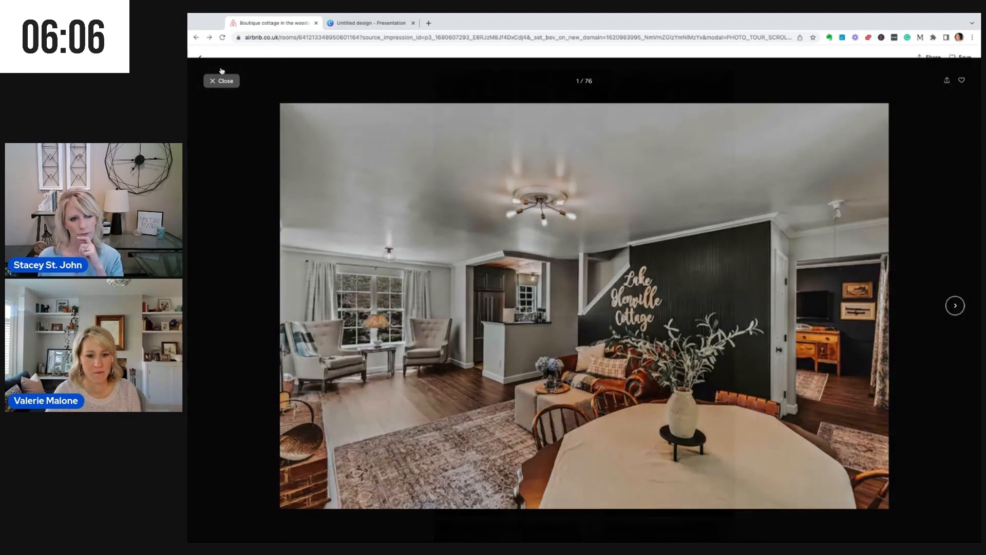
click(220, 80)
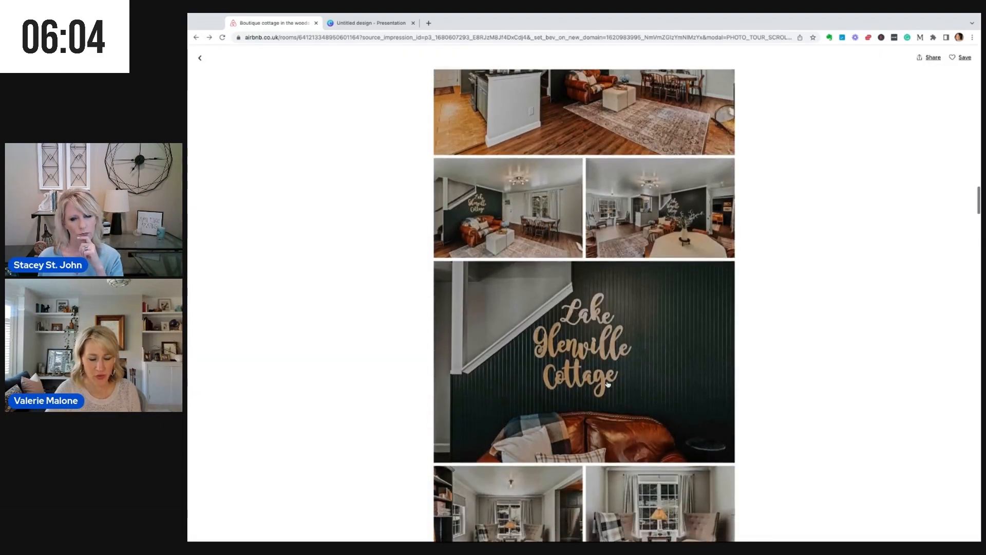
click(583, 360)
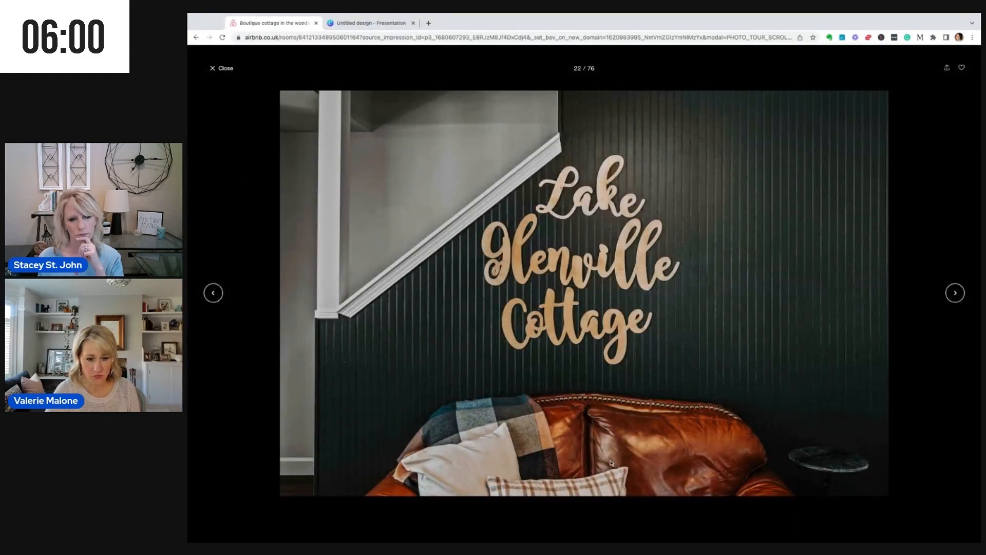
click(219, 68)
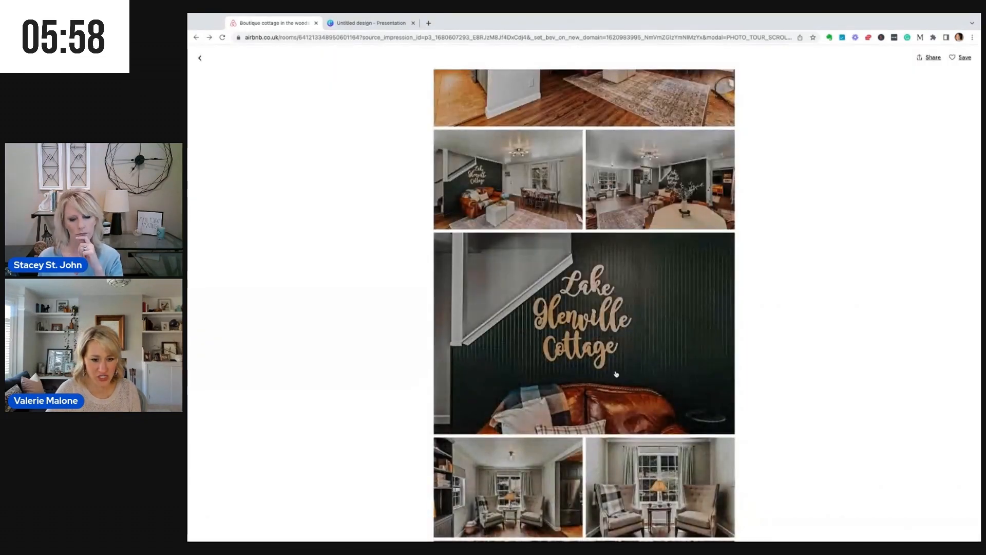
scroll(down, 3)
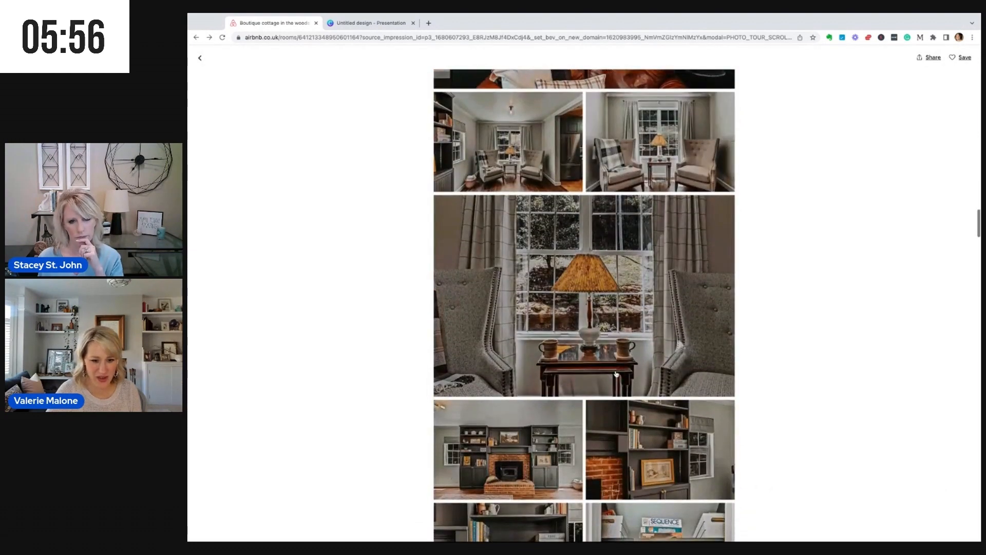
scroll(up, 3)
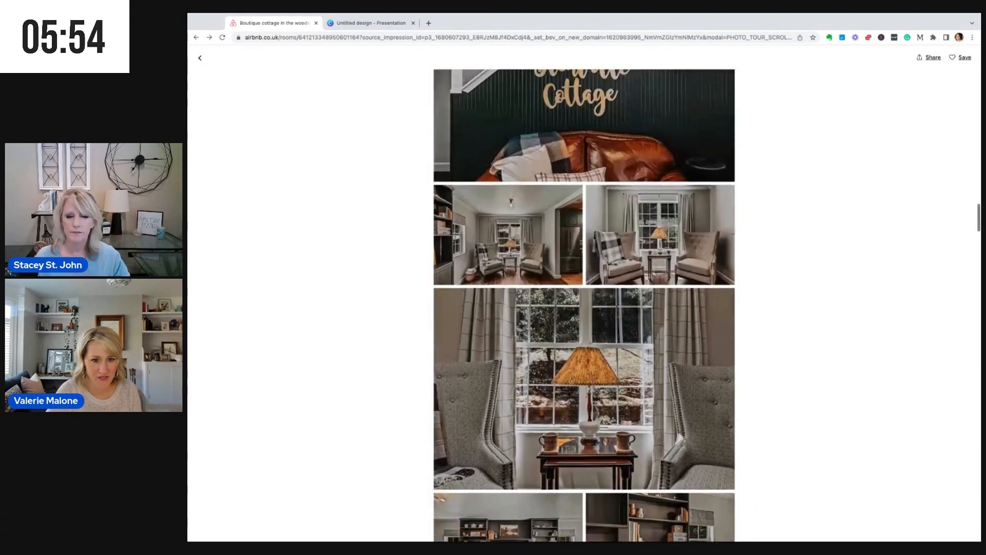
scroll(up, 3)
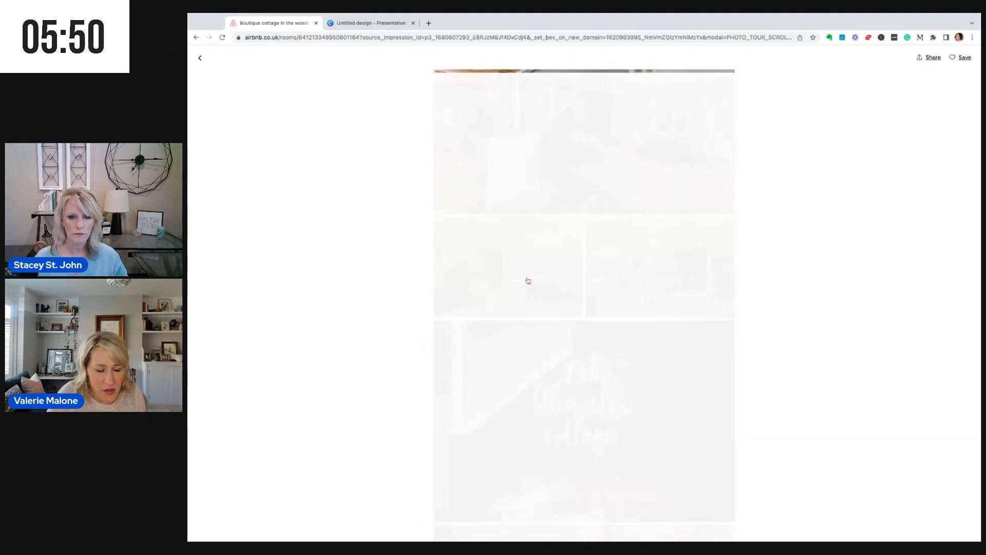
click(506, 267)
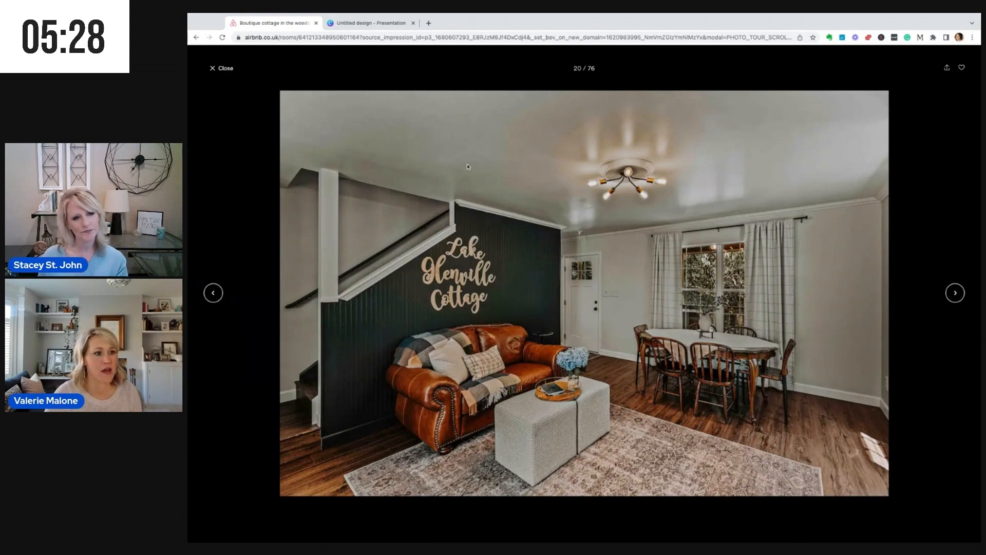
click(221, 68)
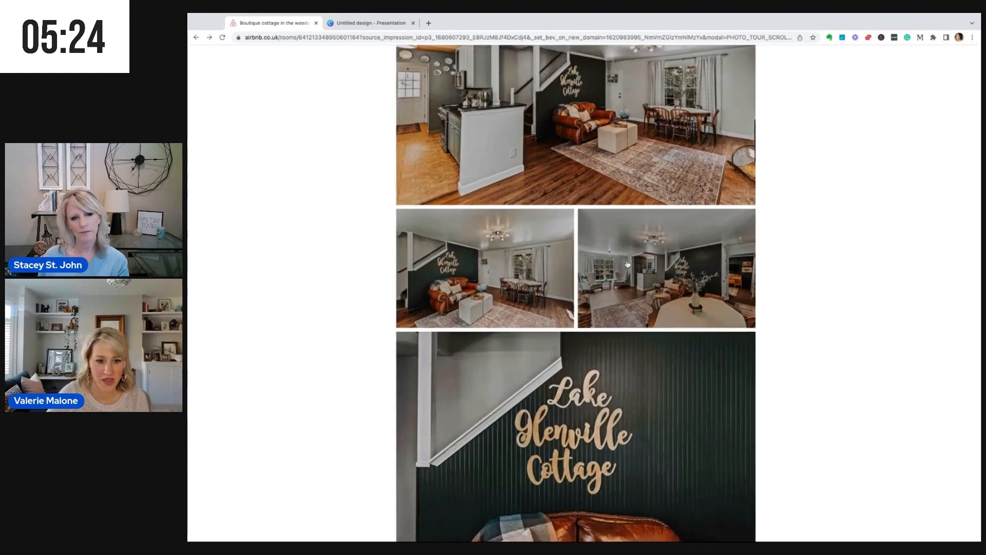
scroll(down, 3)
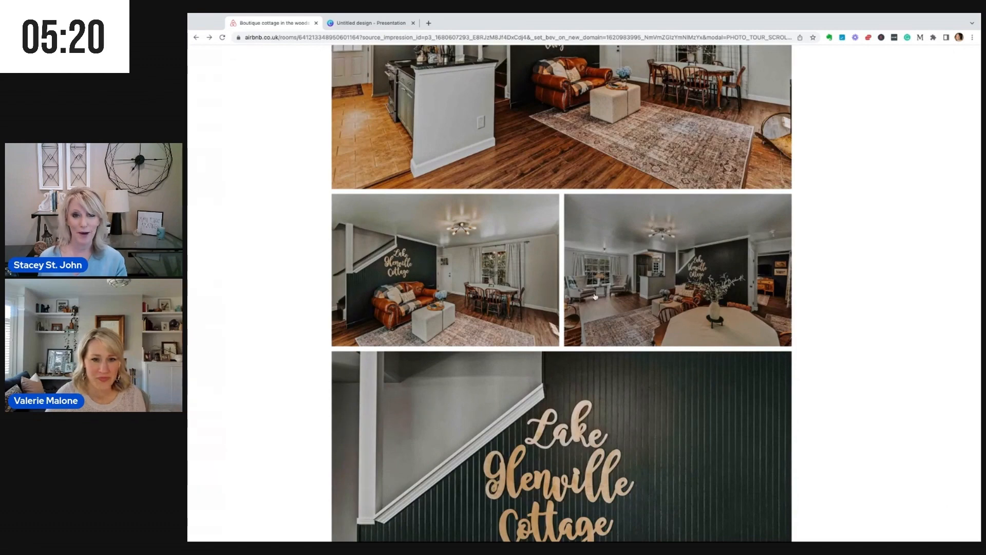
scroll(up, 3)
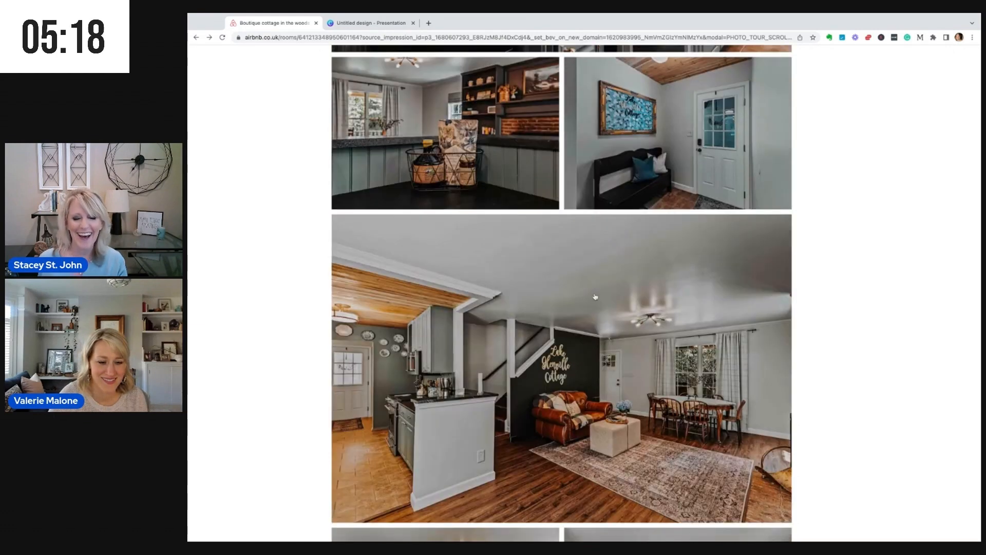
scroll(down, 3)
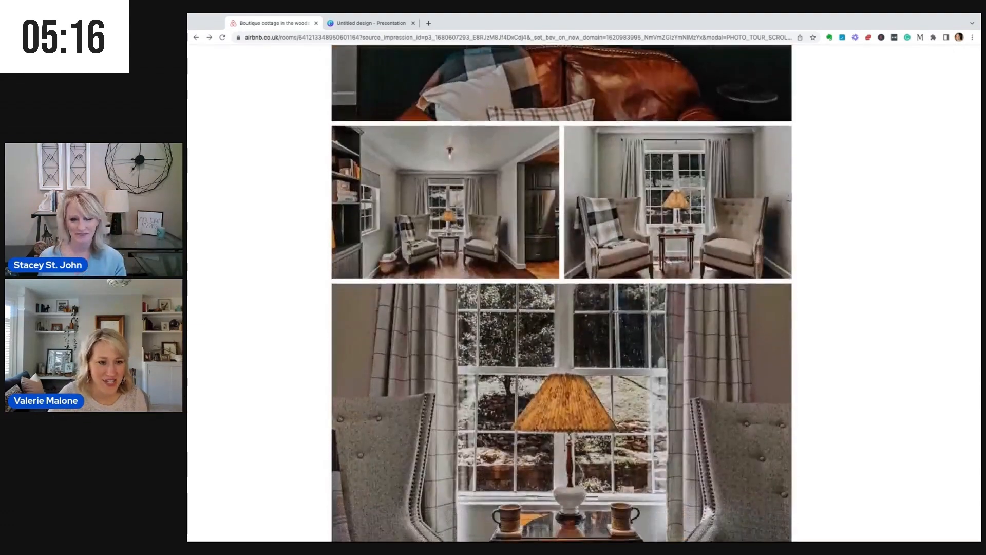
scroll(down, 3)
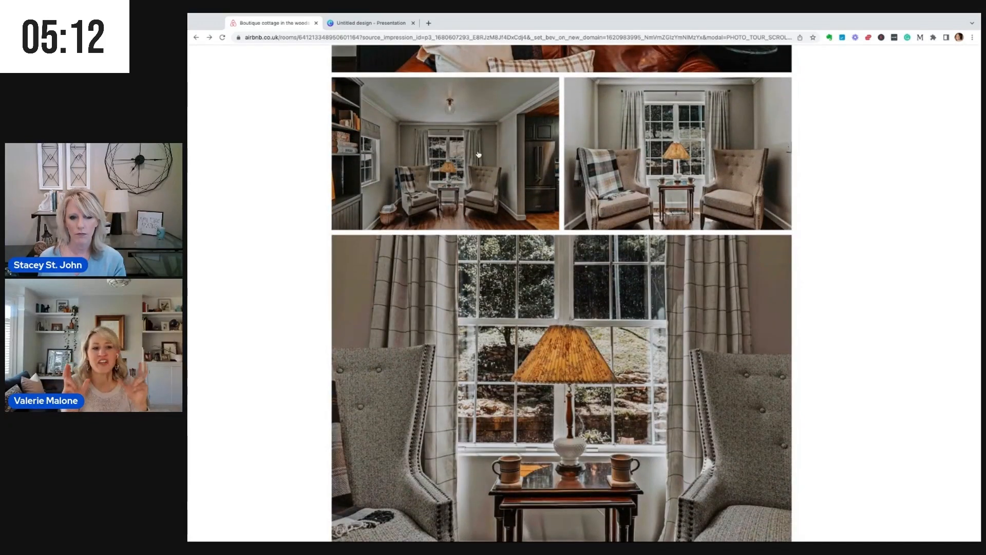
mouse_move(480, 155)
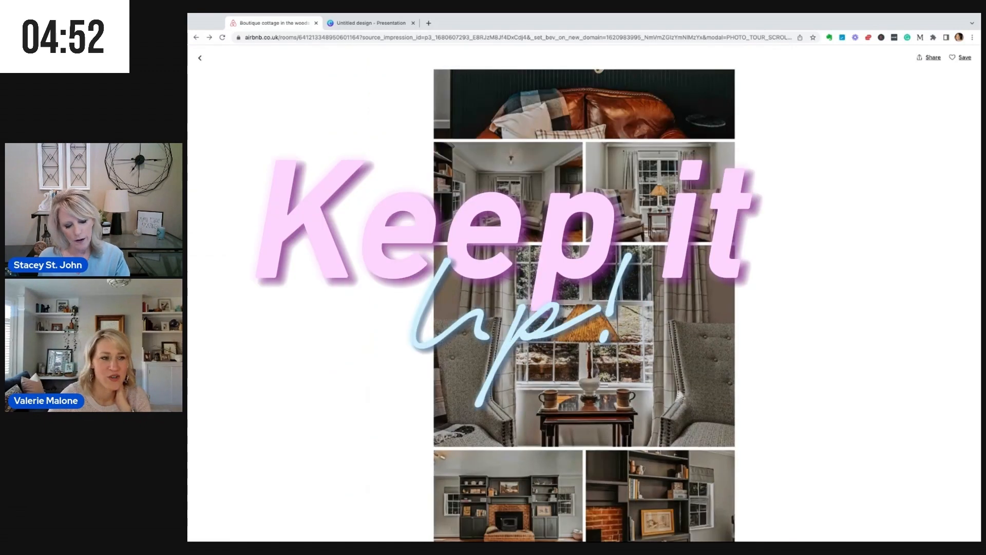
Exit the photo tour and open the reviews panel showing the 4.92 rating from 12 reviews.
click(200, 57)
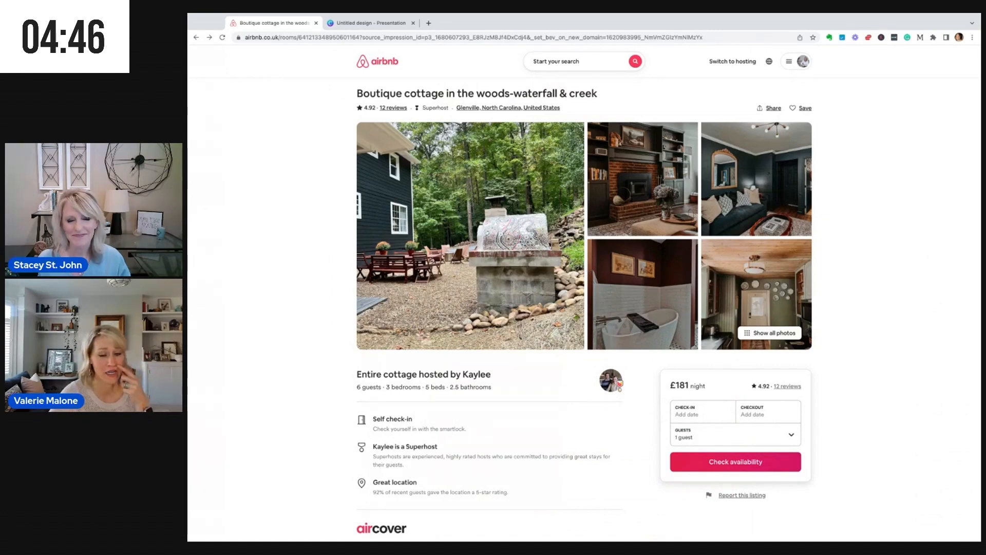
scroll(down, 3)
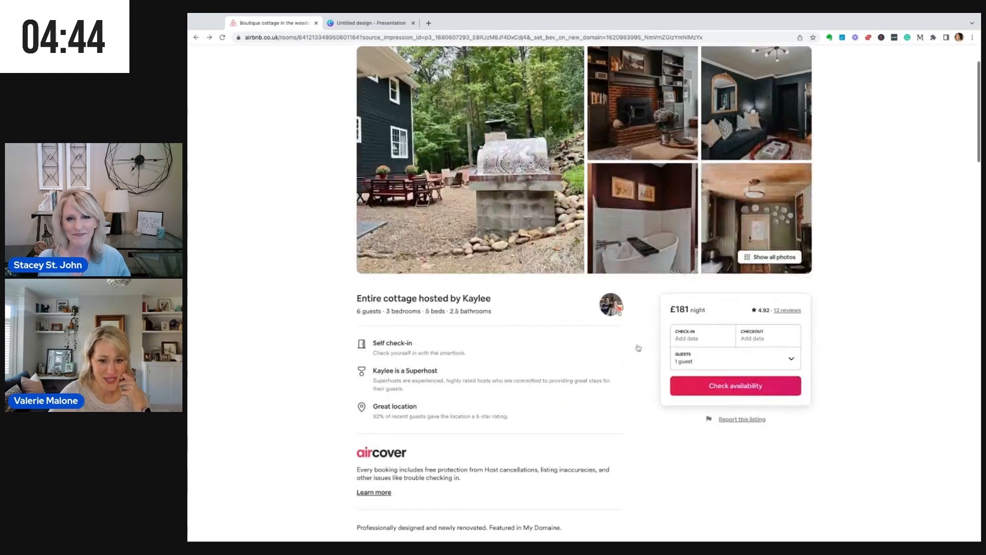
click(787, 310)
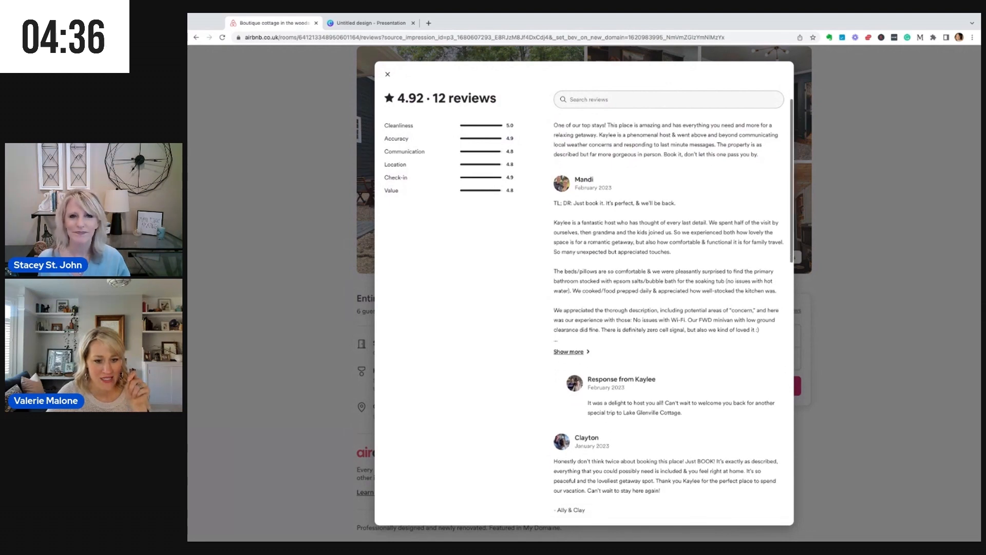
Scroll to Michelle's October 2022 critique and expand Kaylee's full host reply.
scroll(down, 3)
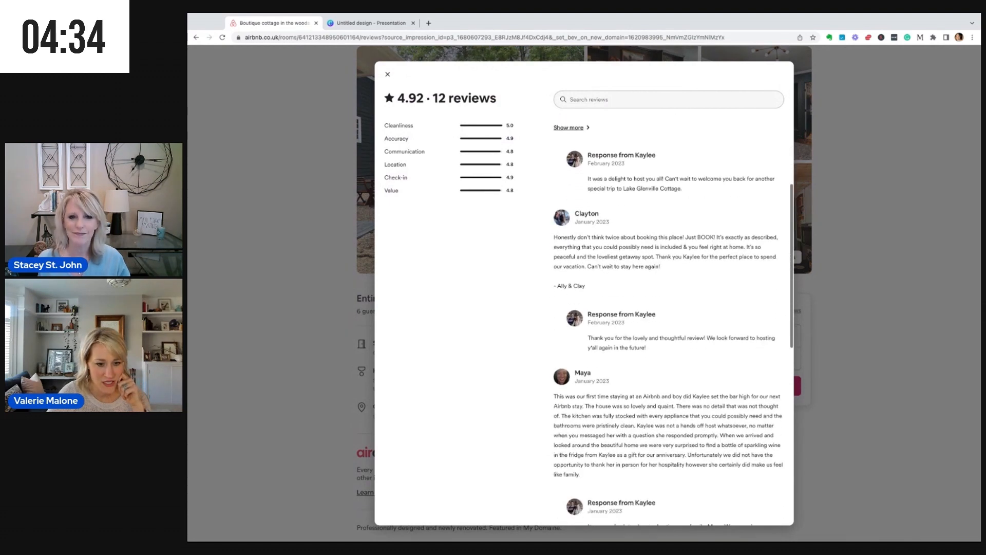
scroll(down, 3)
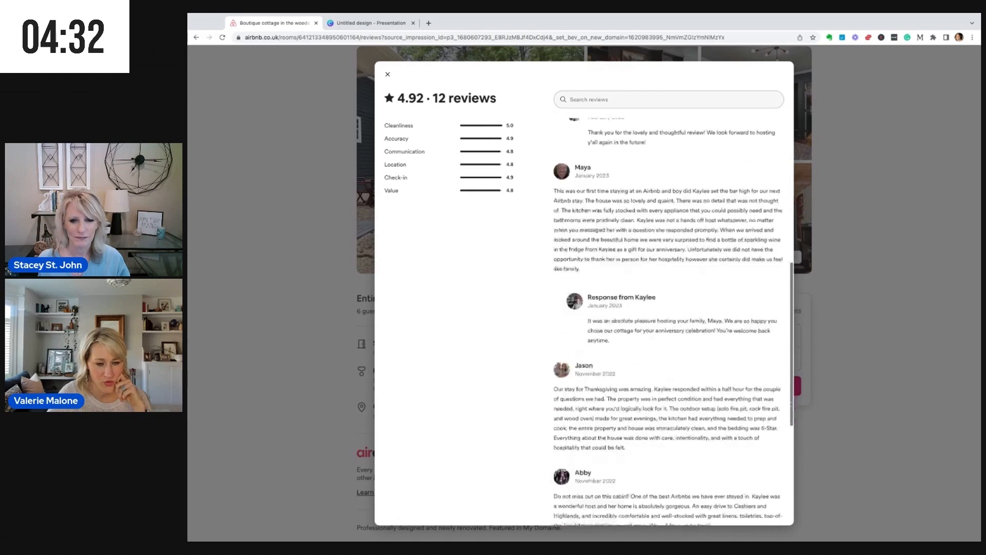
scroll(down, 3)
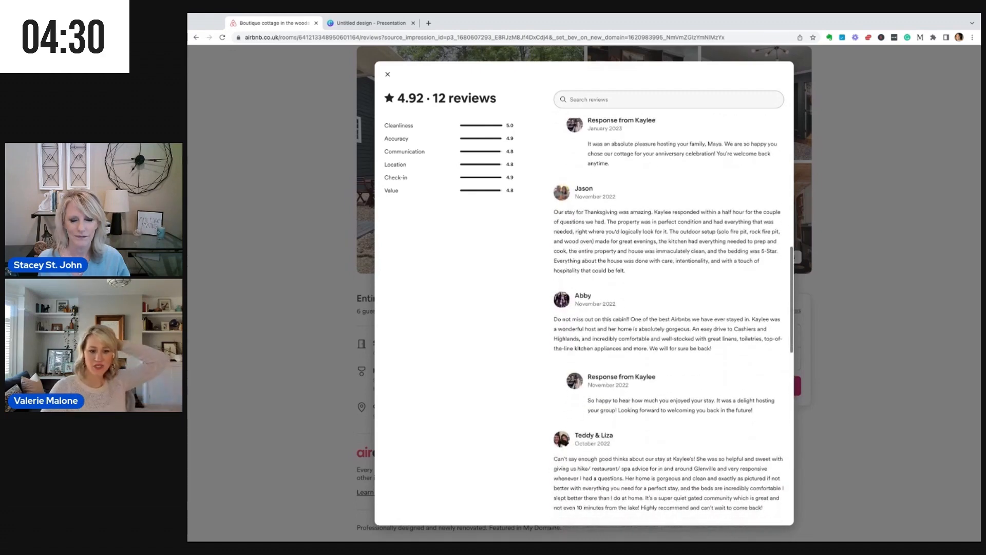
scroll(down, 3)
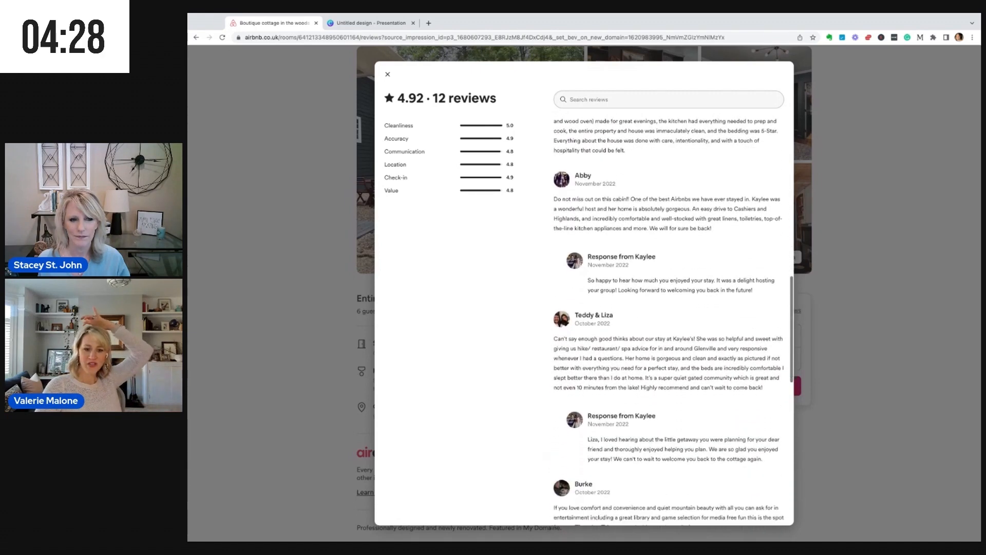
scroll(down, 3)
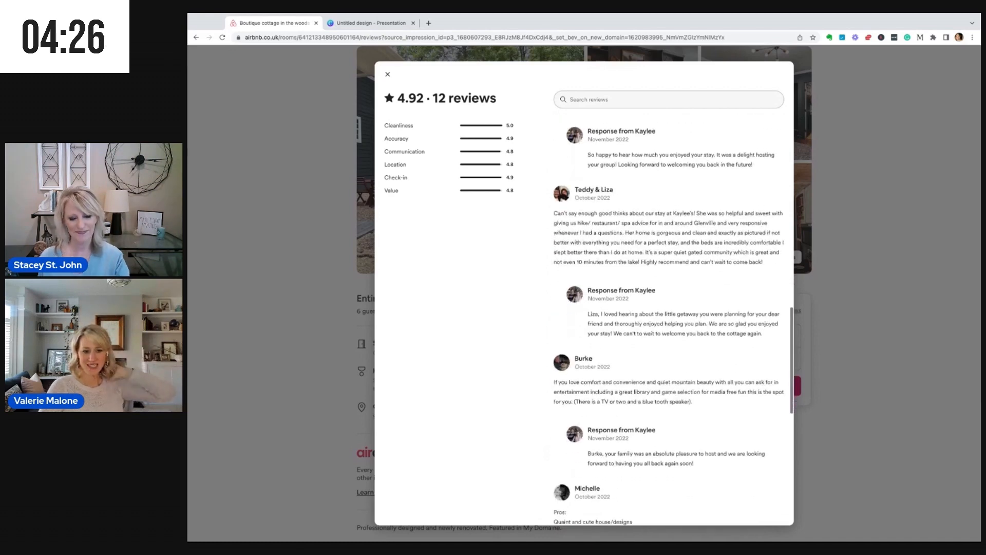
scroll(down, 3)
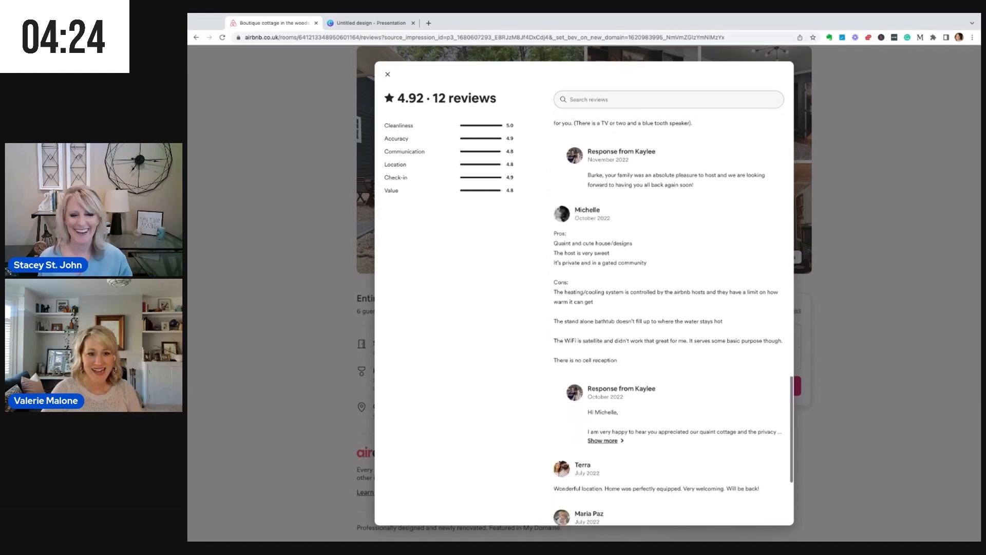
scroll(down, 3)
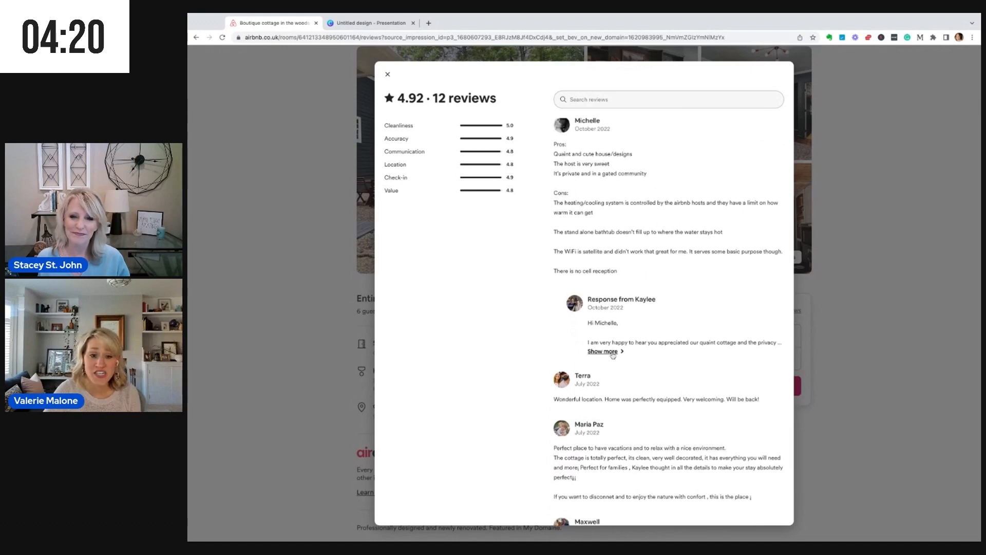
click(602, 351)
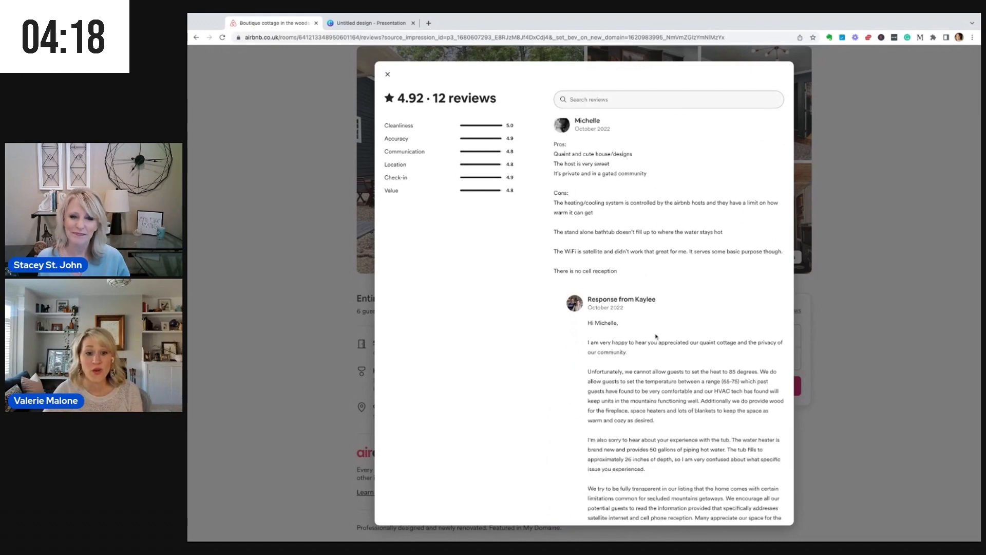
scroll(down, 3)
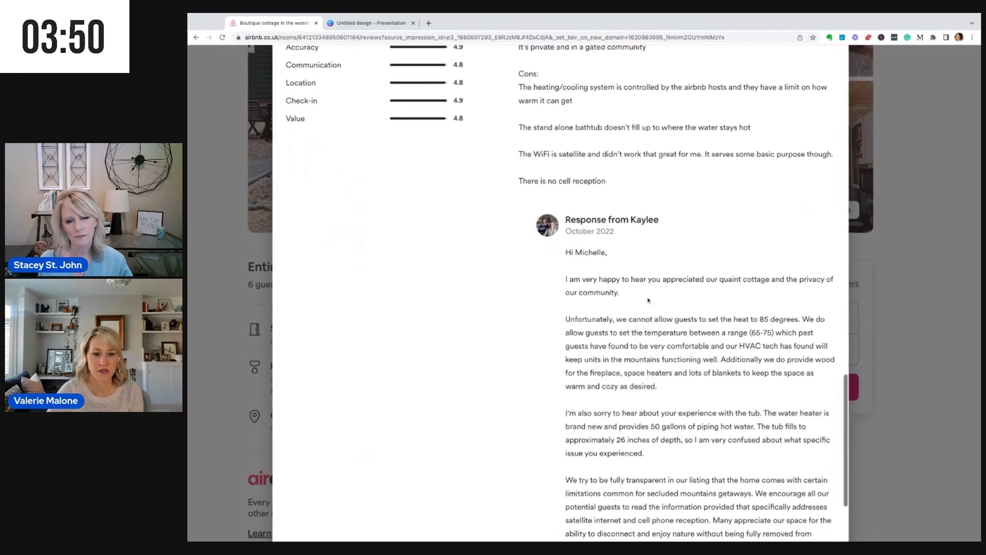
Finish reading the host's response, close the reviews dialog and return to the top of the listing.
scroll(down, 3)
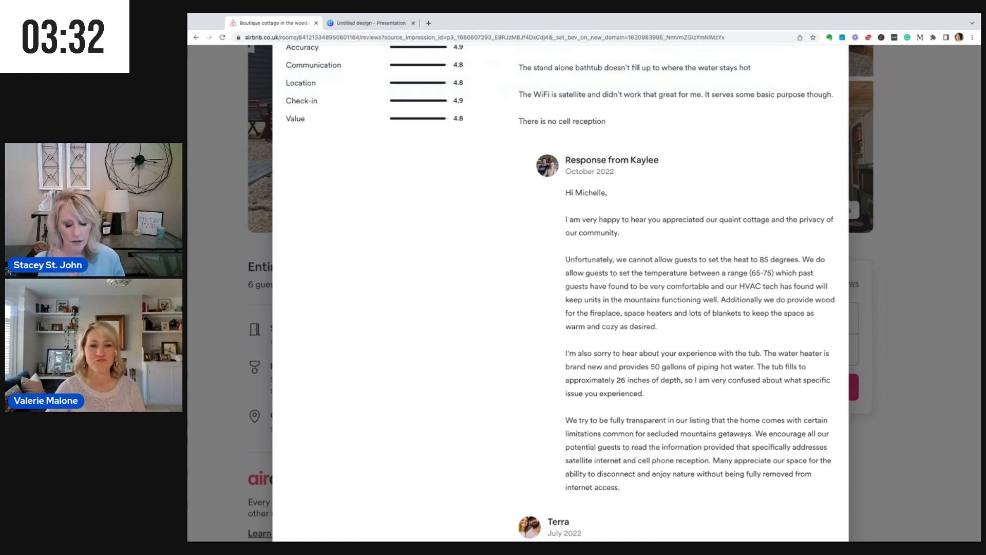
scroll(down, 3)
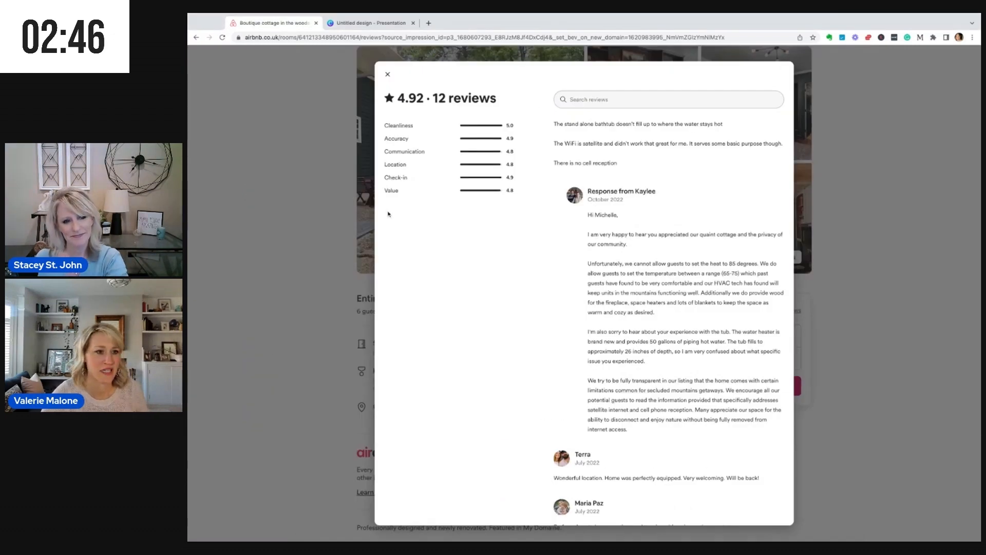
click(387, 74)
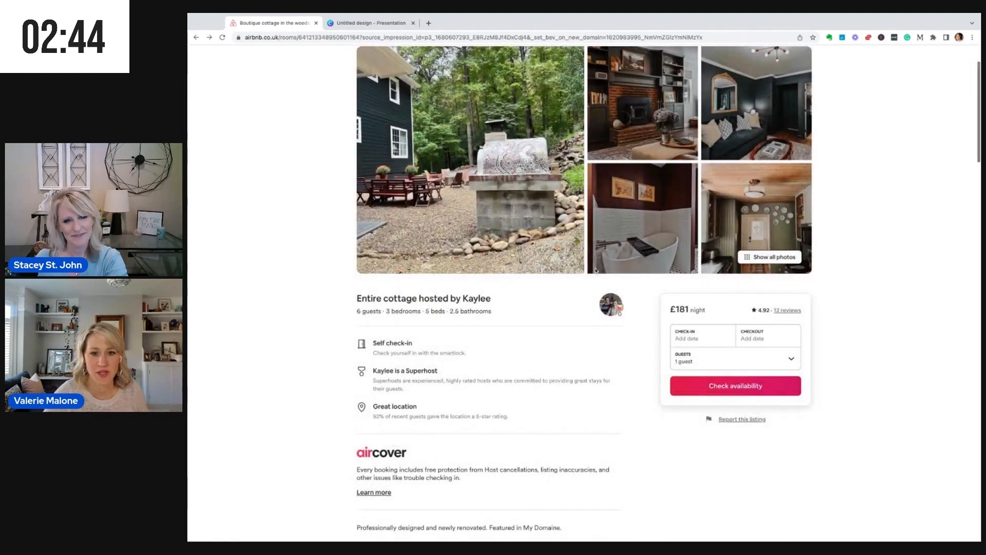
scroll(up, 3)
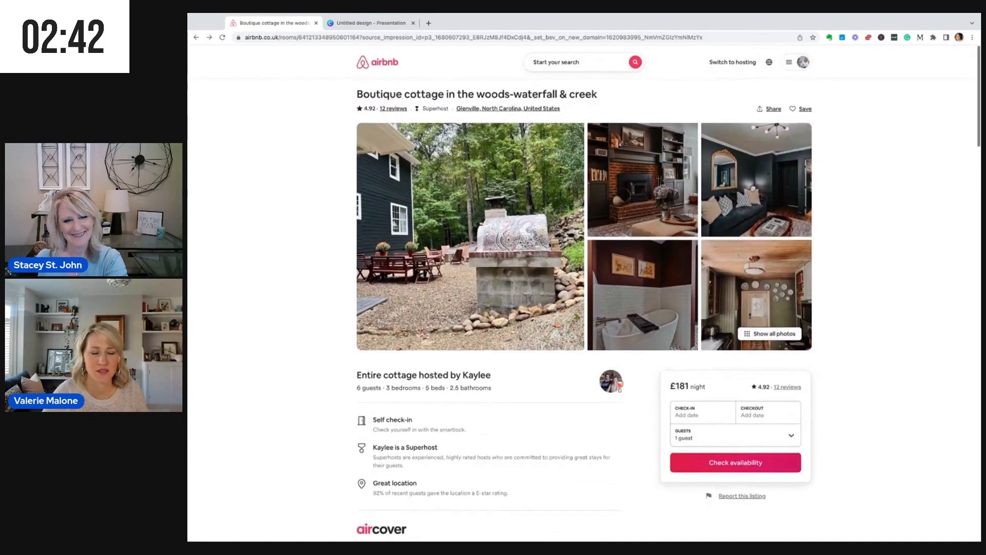